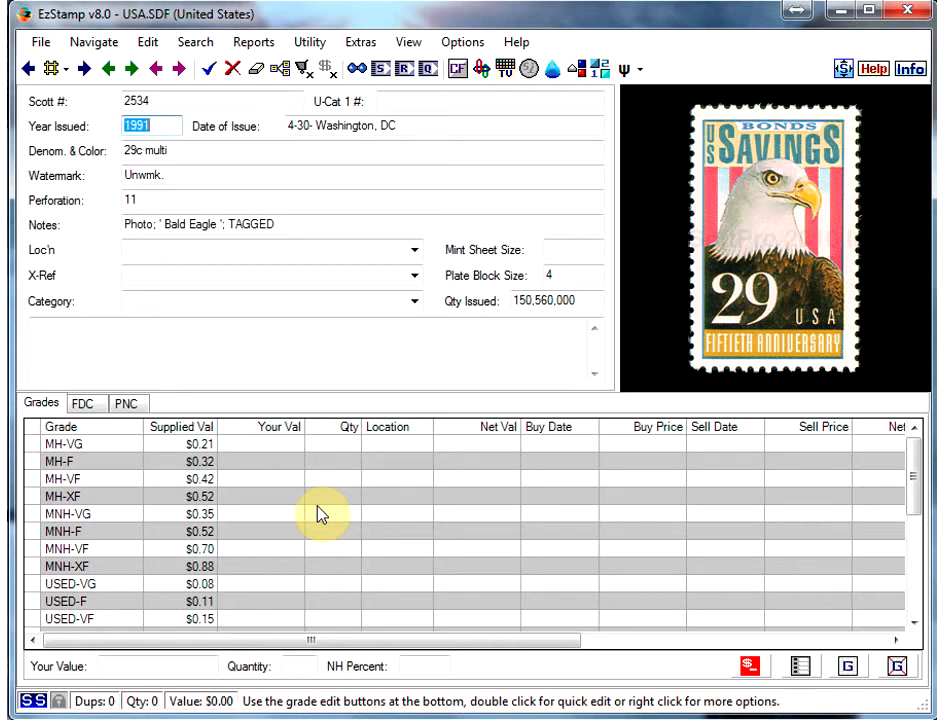
pyautogui.moveTo(288, 520)
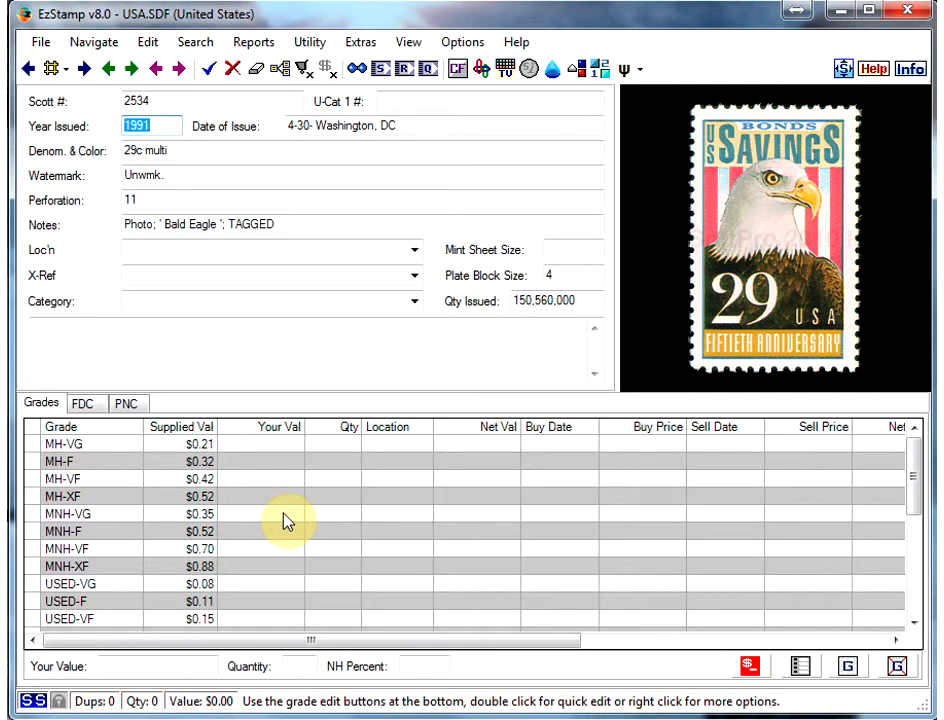
pyautogui.moveTo(280, 516)
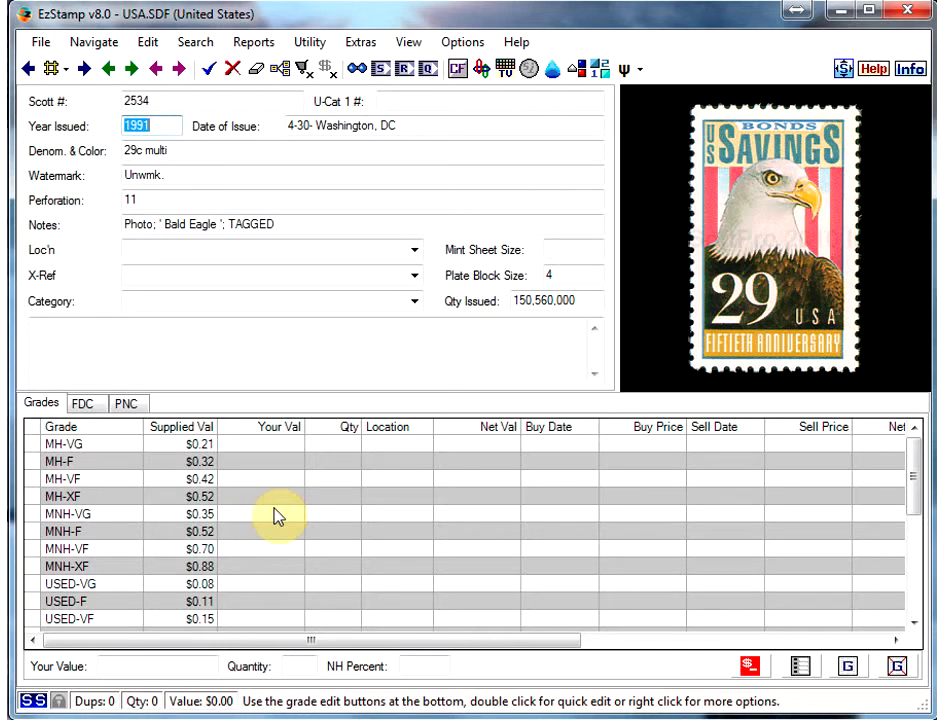
pyautogui.moveTo(216, 408)
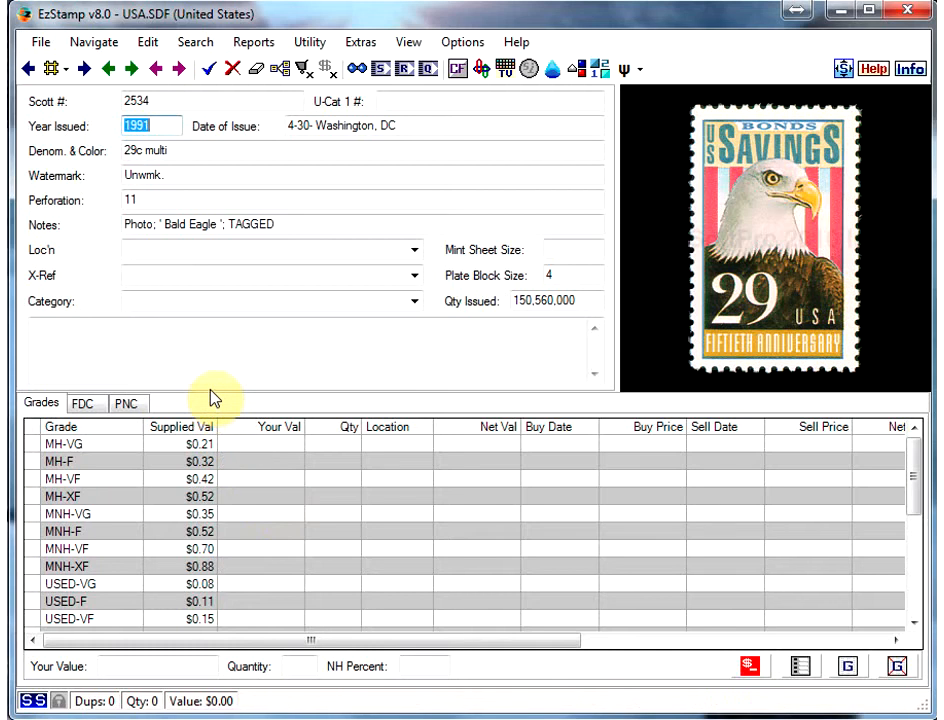
pyautogui.moveTo(216, 396)
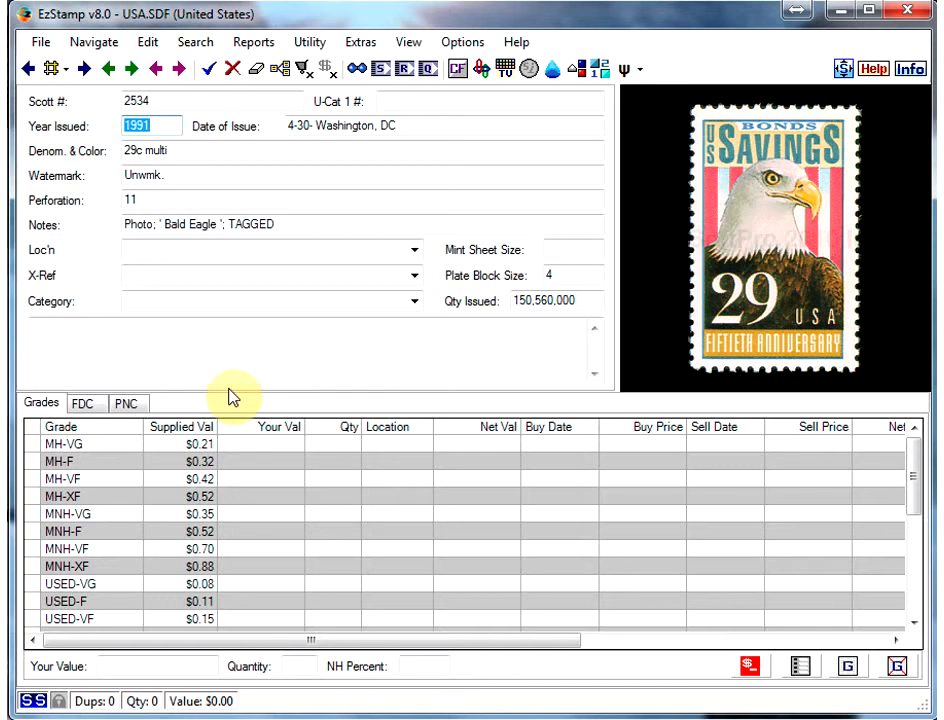
pyautogui.moveTo(240, 370)
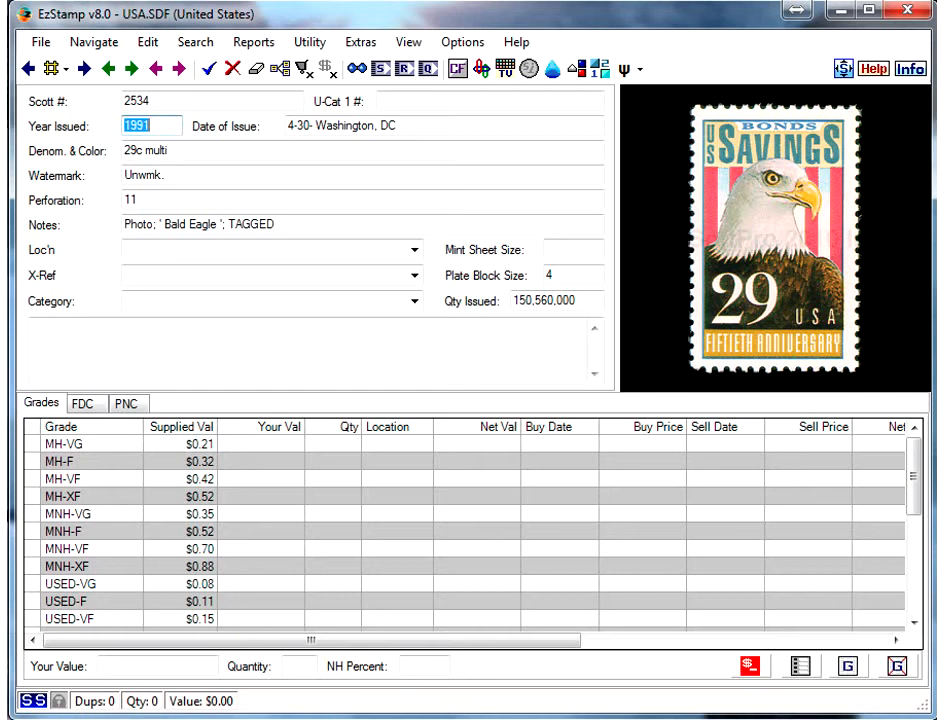
pyautogui.moveTo(308, 196)
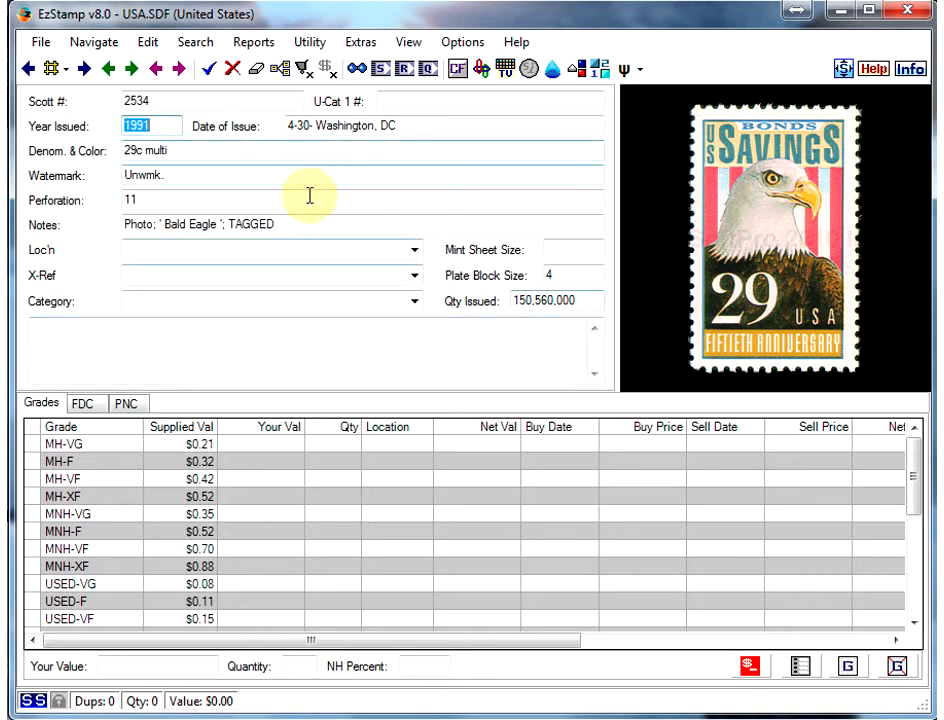
pyautogui.moveTo(300, 224)
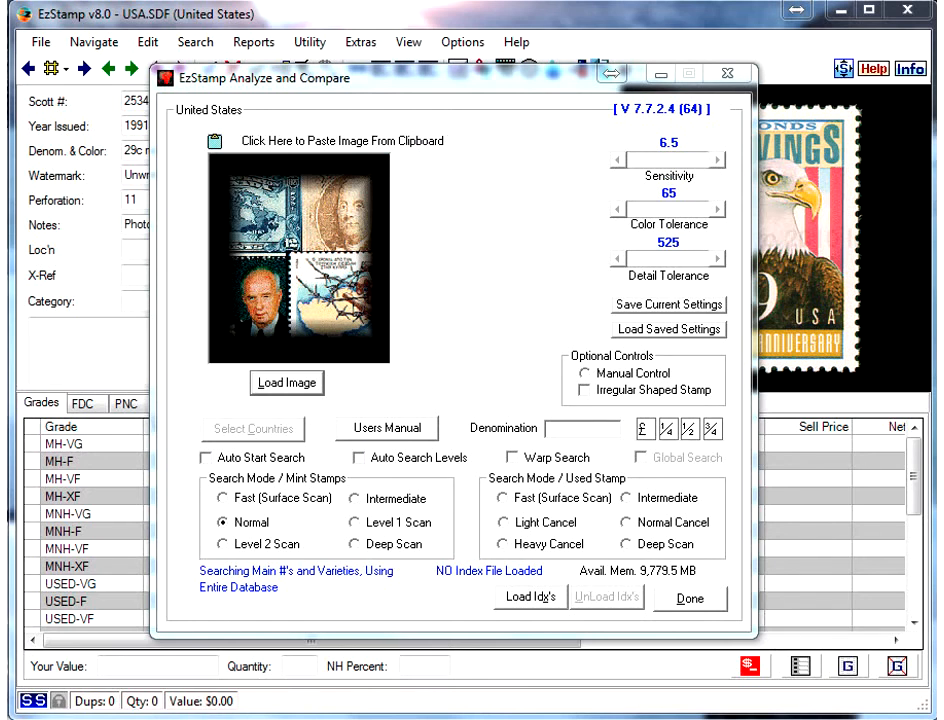
# Load the $4 scan, enable Auto Search Levels and start the image search, which finds no match.
pyautogui.click(286, 382)
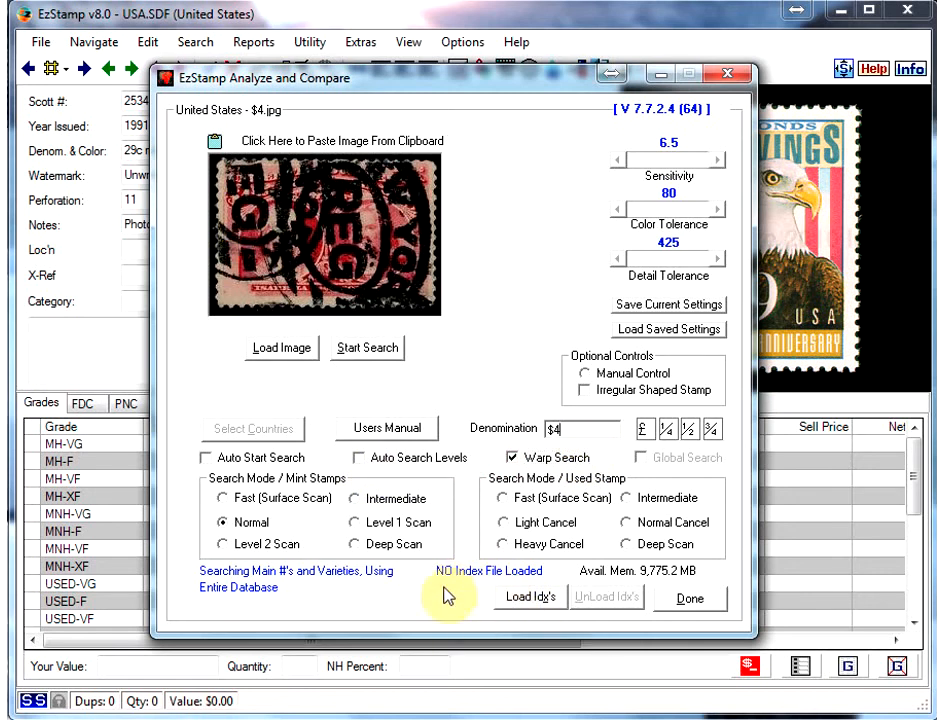
pyautogui.click(360, 456)
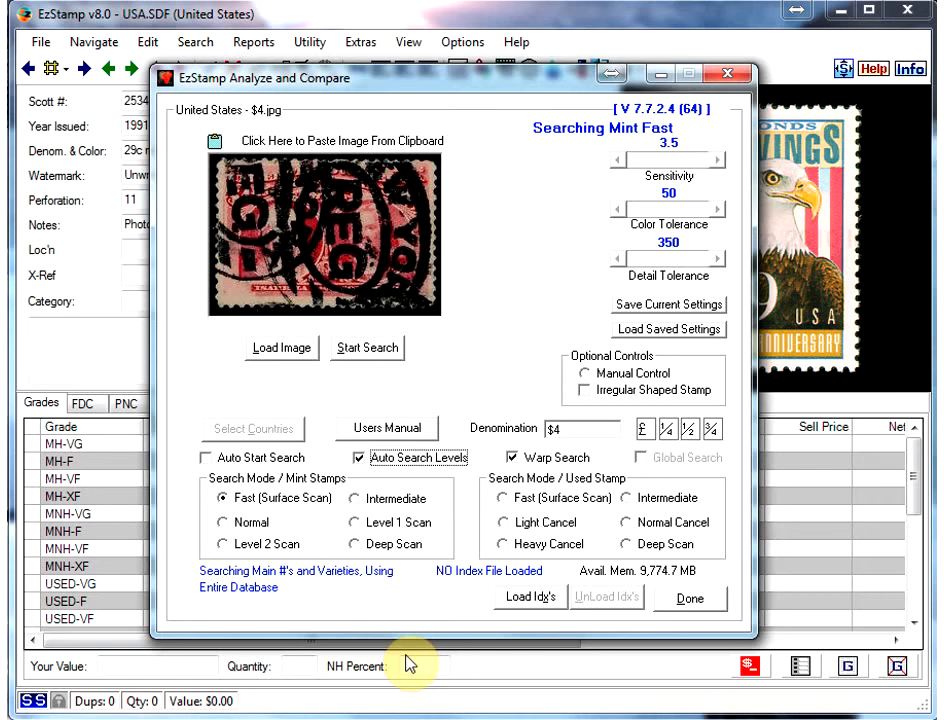
pyautogui.click(368, 348)
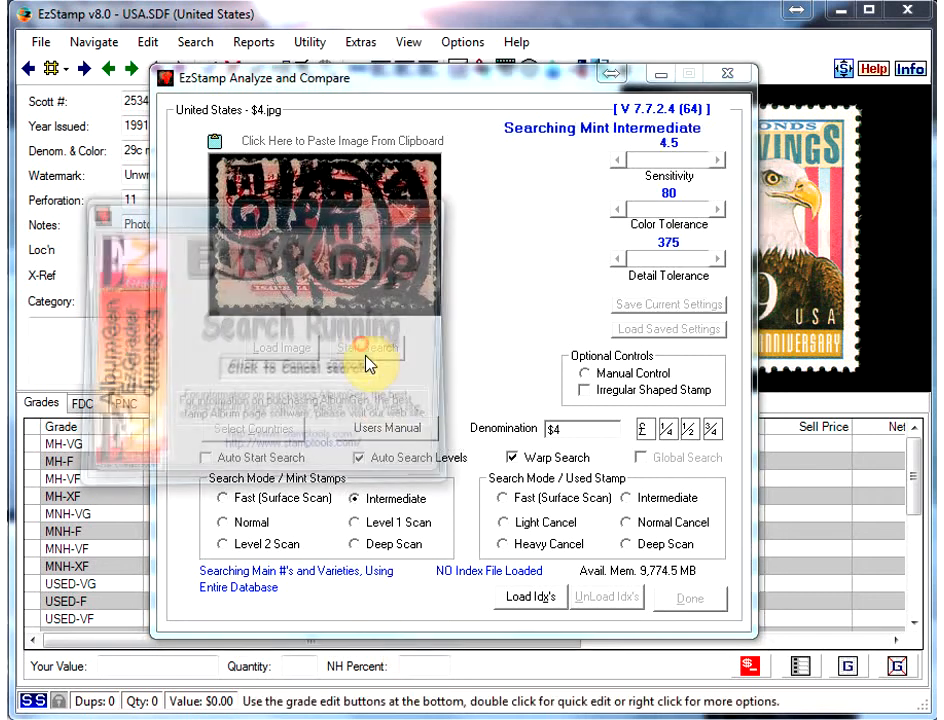
pyautogui.click(368, 348)
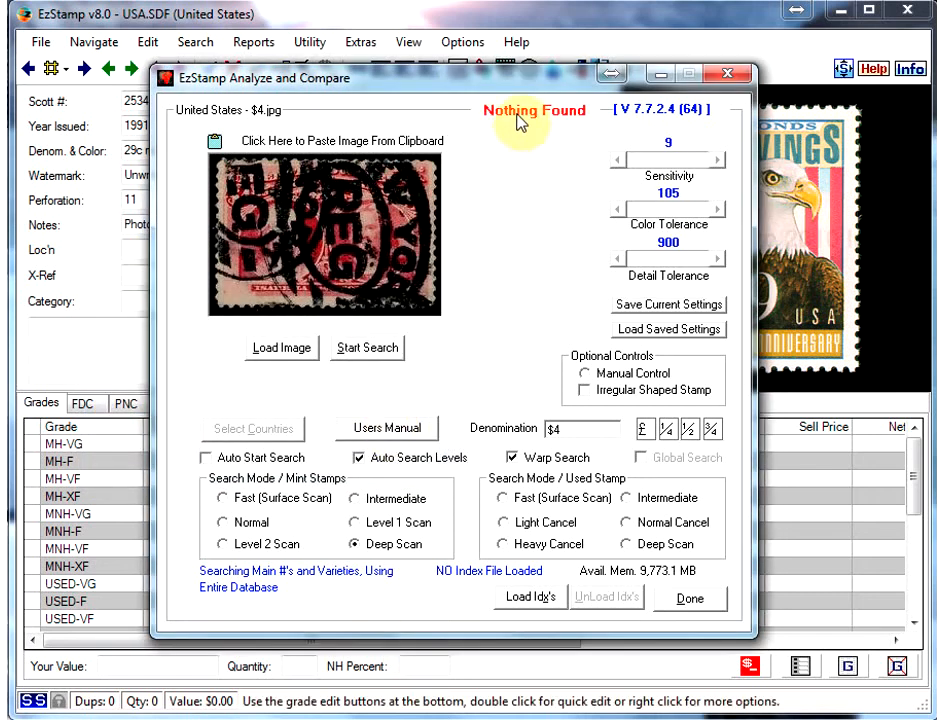
pyautogui.moveTo(542, 128)
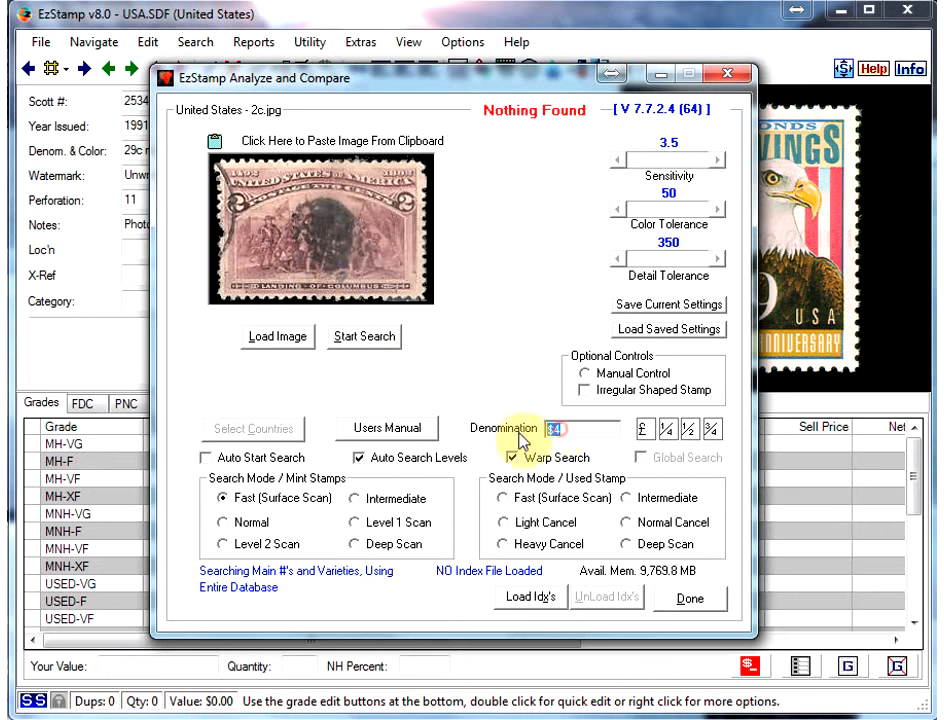
# Enter denomination 2c and search, returning a screen of possible matching stamps.
pyautogui.write('2c')
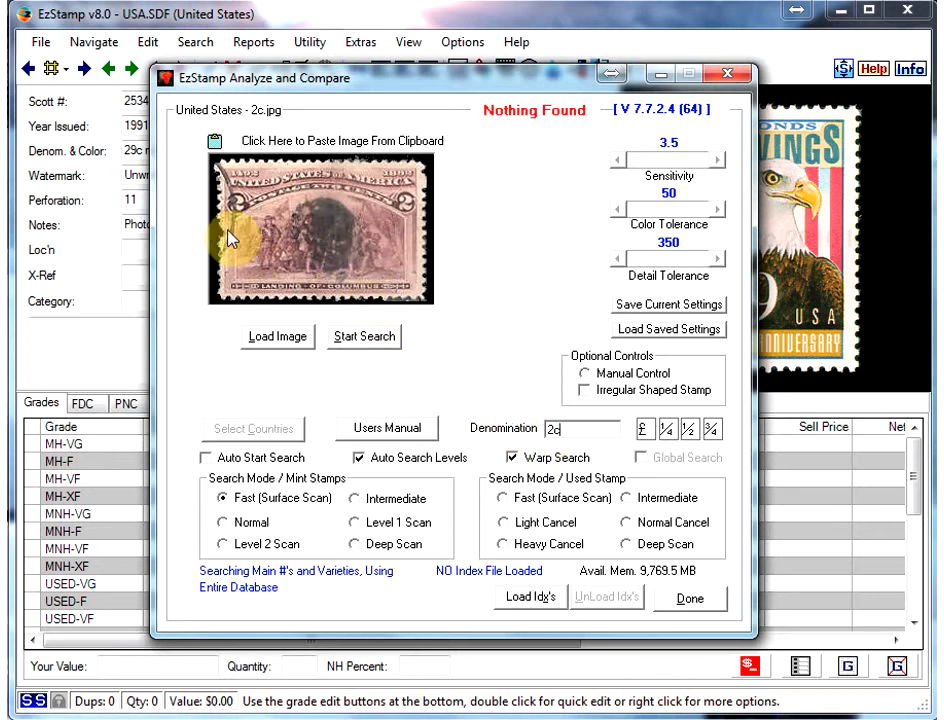
pyautogui.moveTo(330, 528)
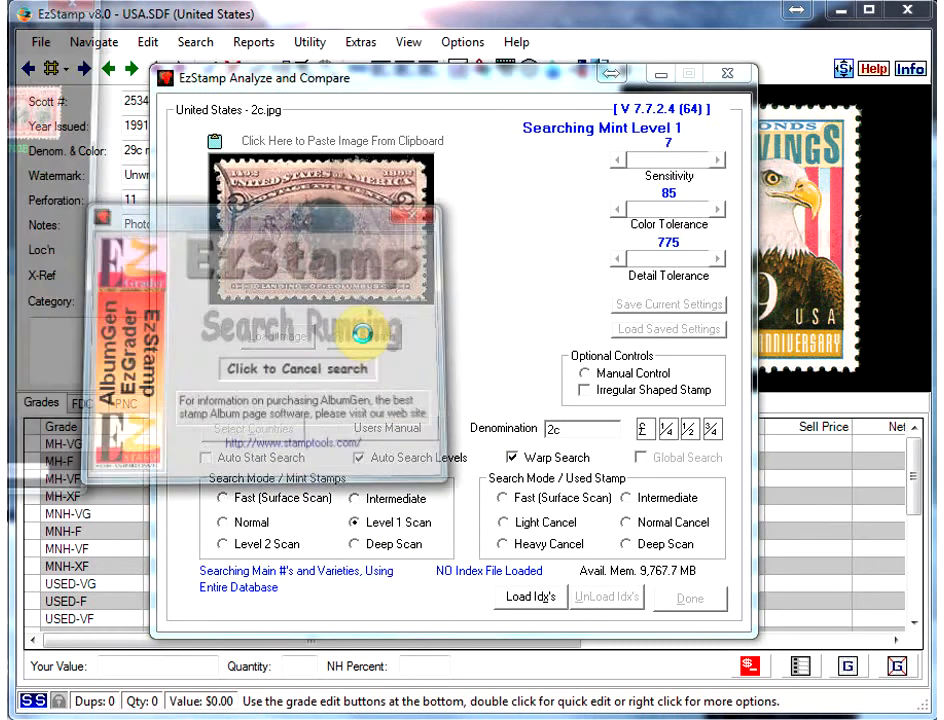
pyautogui.click(296, 368)
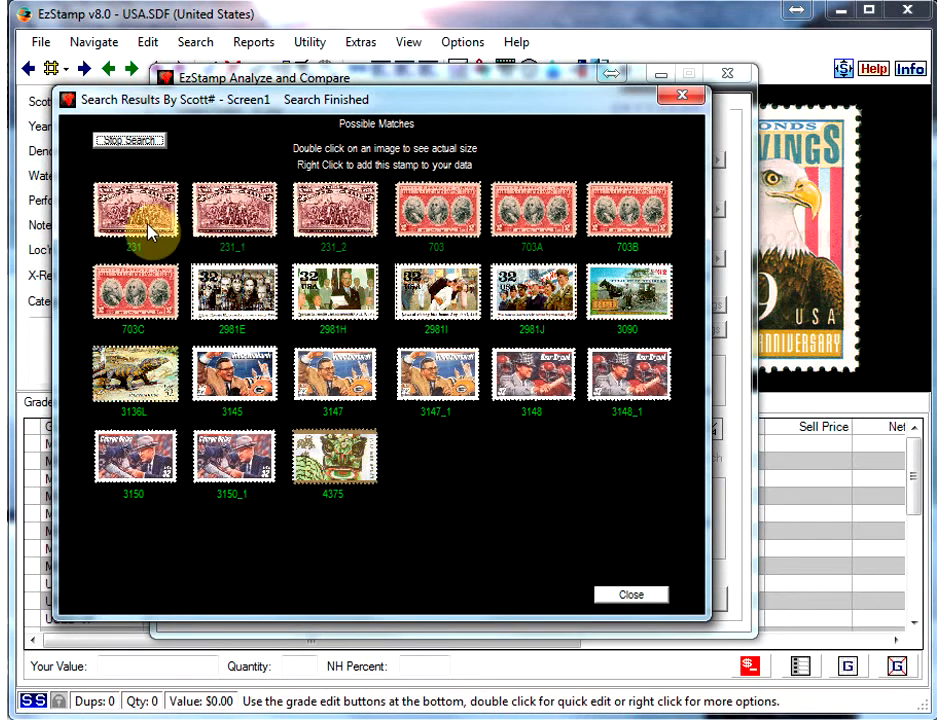
pyautogui.moveTo(316, 418)
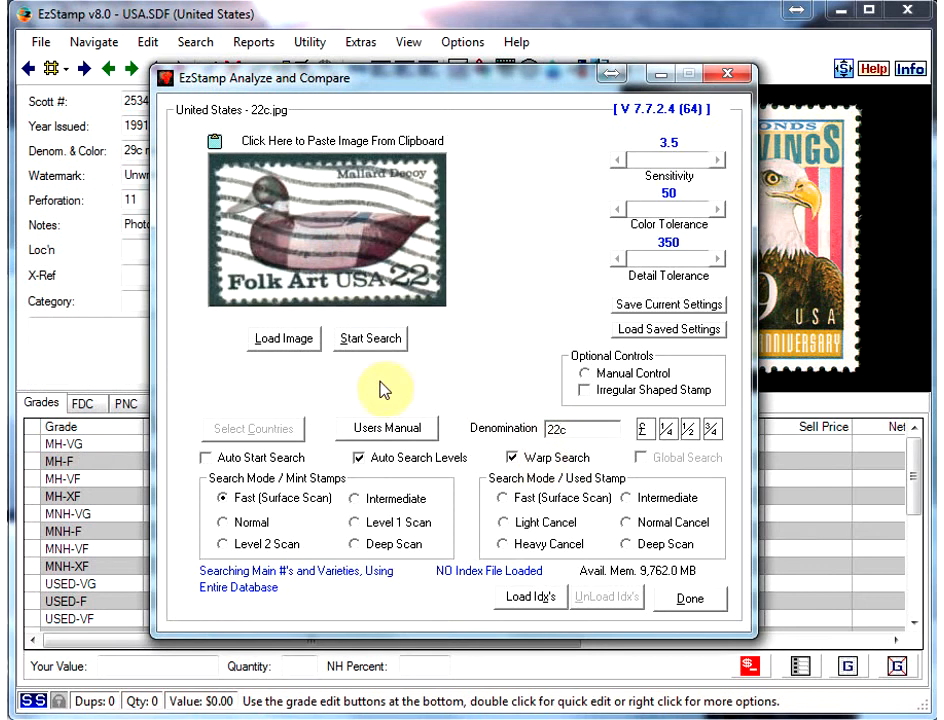
pyautogui.moveTo(236, 310)
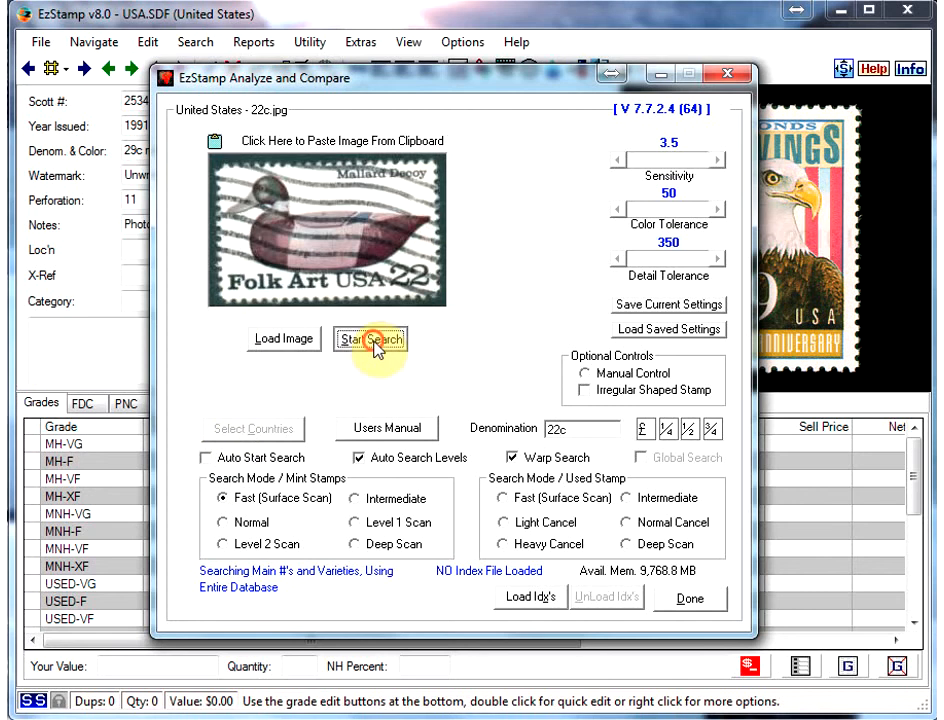
# Search the 22c duck decoy scan, review its three matches and close the results.
pyautogui.click(370, 340)
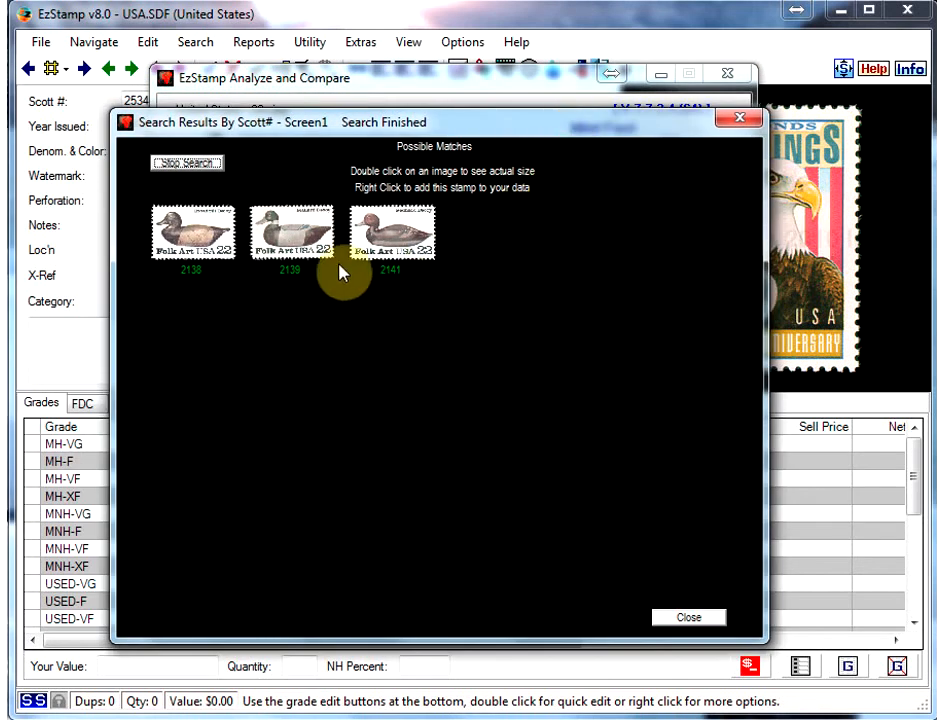
pyautogui.moveTo(668, 586)
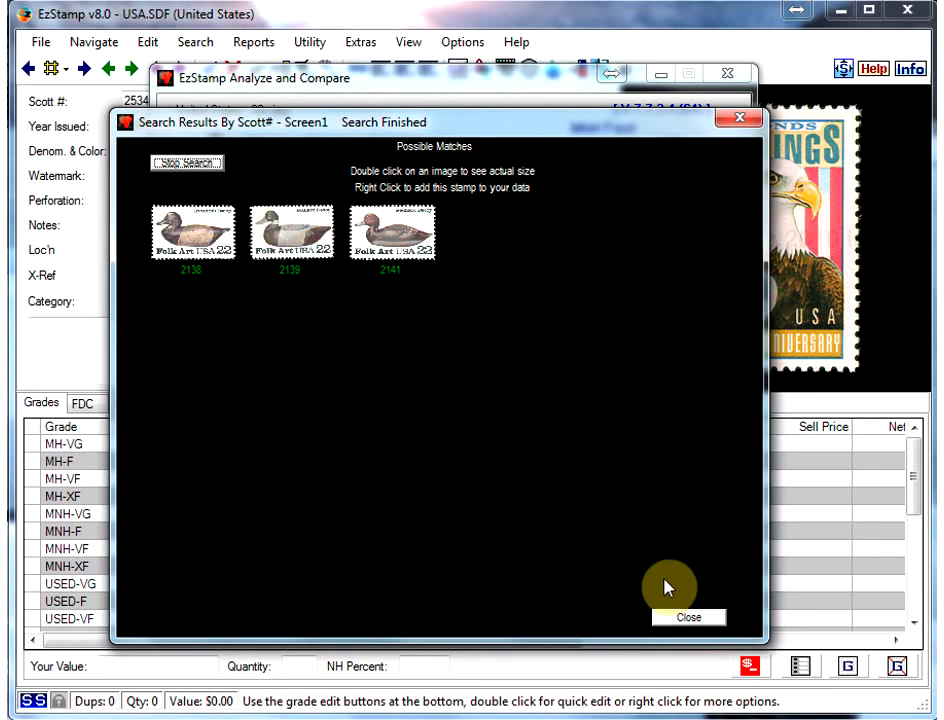
pyautogui.click(688, 616)
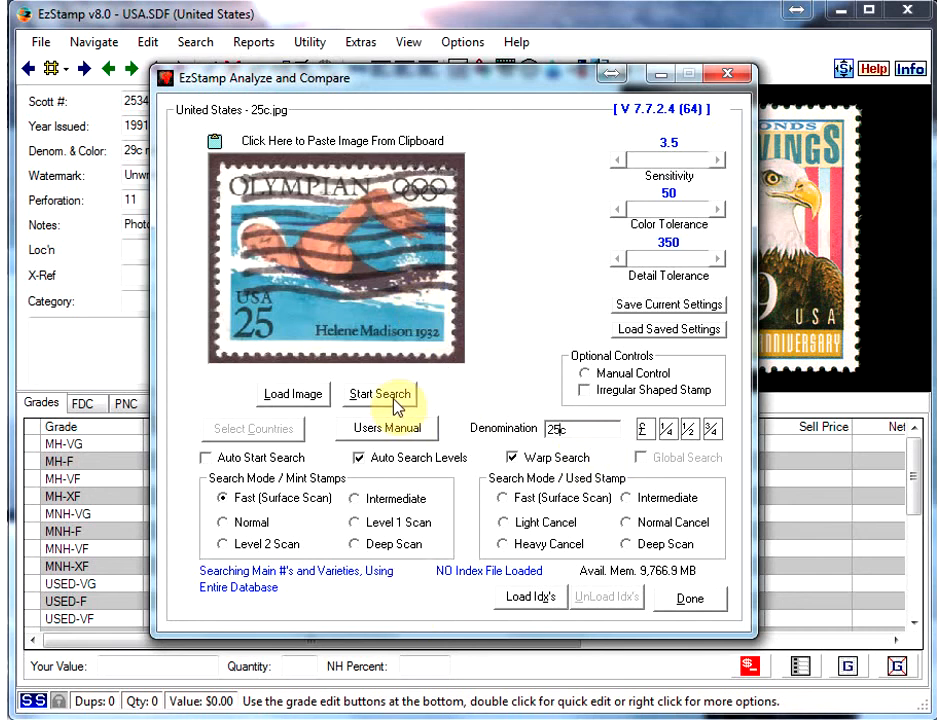
# Search the 25c Olympic swimmer scan, review its two matches and close the results.
pyautogui.click(380, 394)
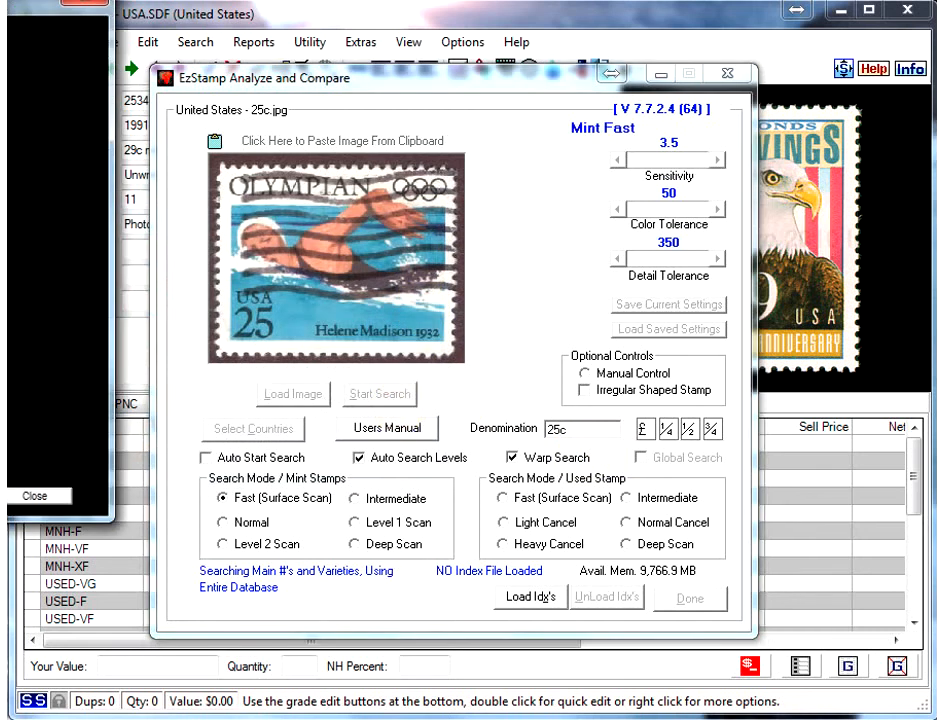
pyautogui.click(378, 392)
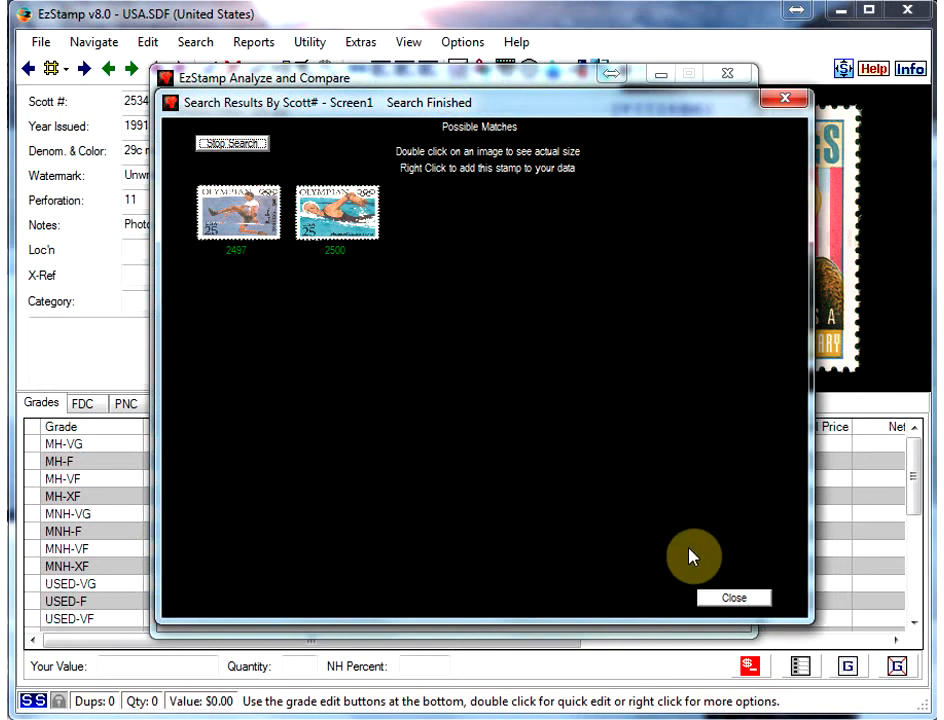
pyautogui.moveTo(732, 596)
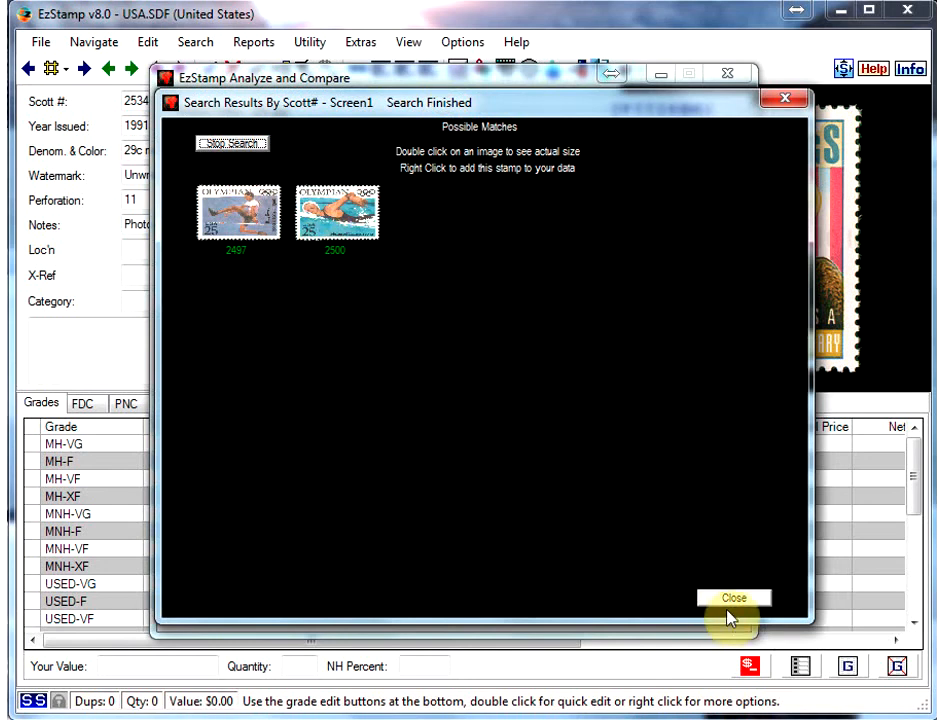
pyautogui.click(732, 596)
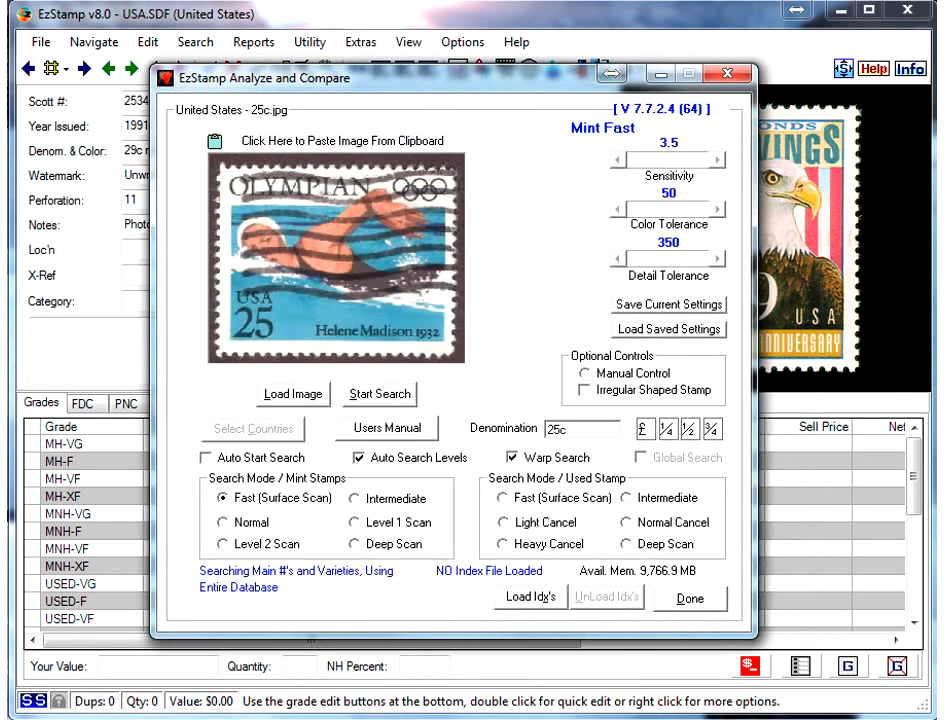
# Load 25c-2.jpg, search it for three possible matches and close the results.
pyautogui.click(292, 392)
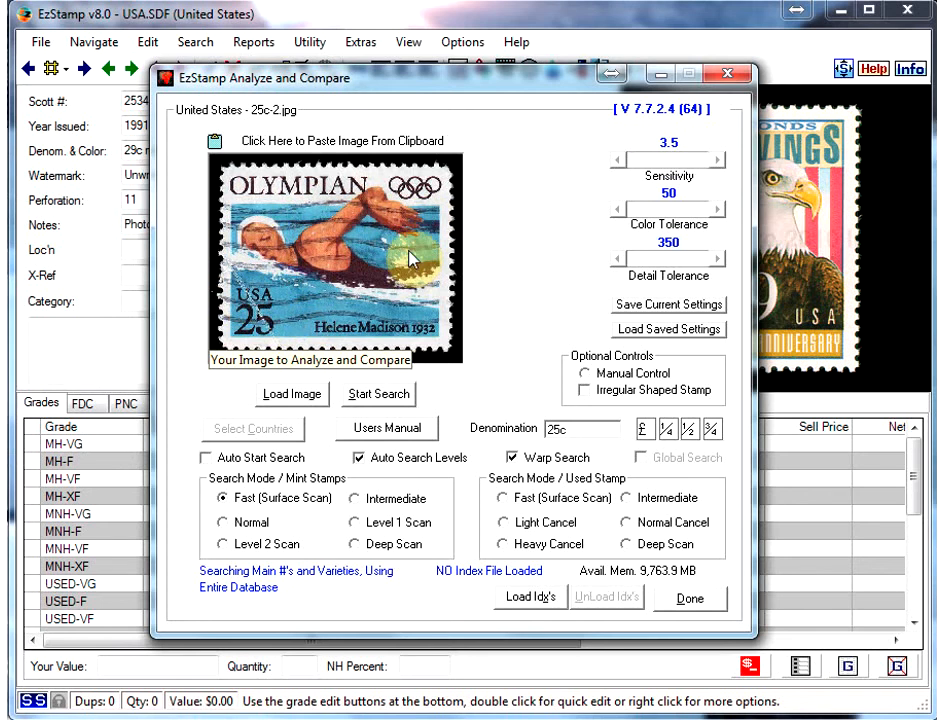
pyautogui.click(376, 392)
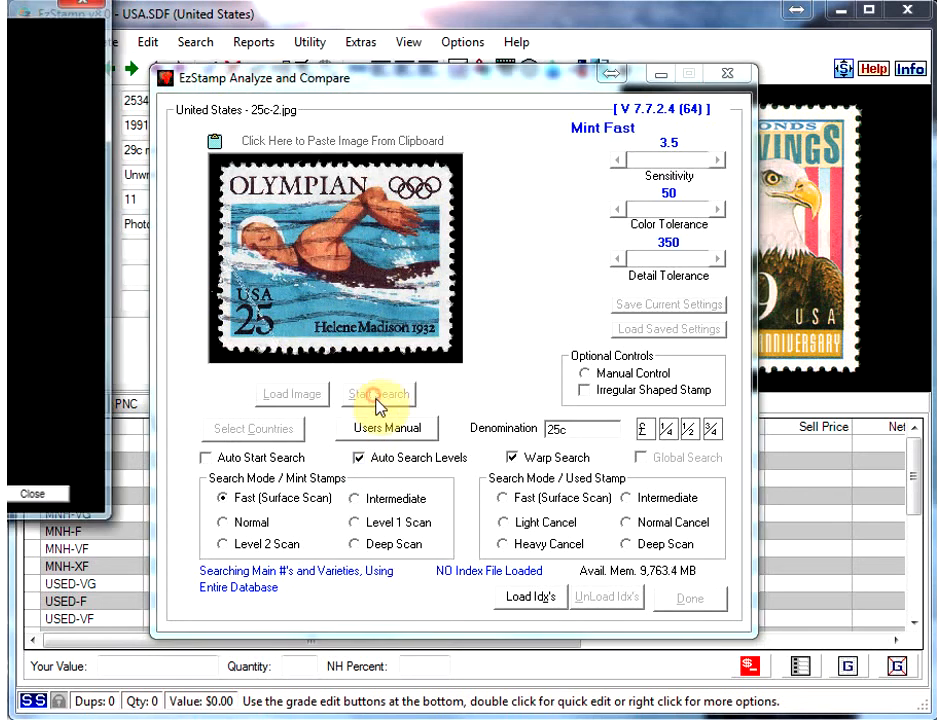
pyautogui.click(376, 392)
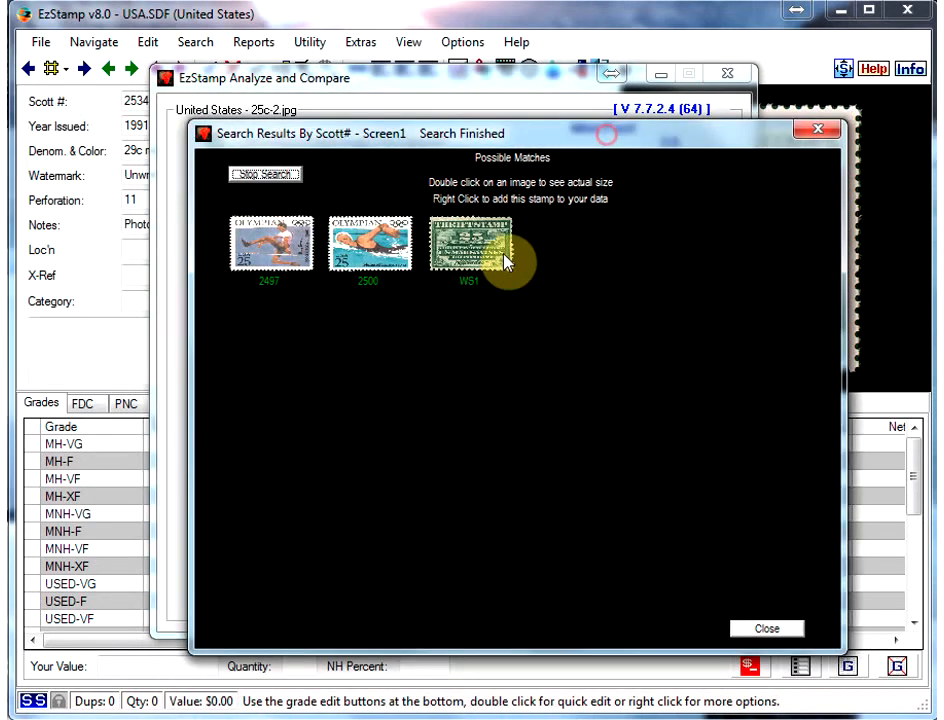
pyautogui.click(766, 628)
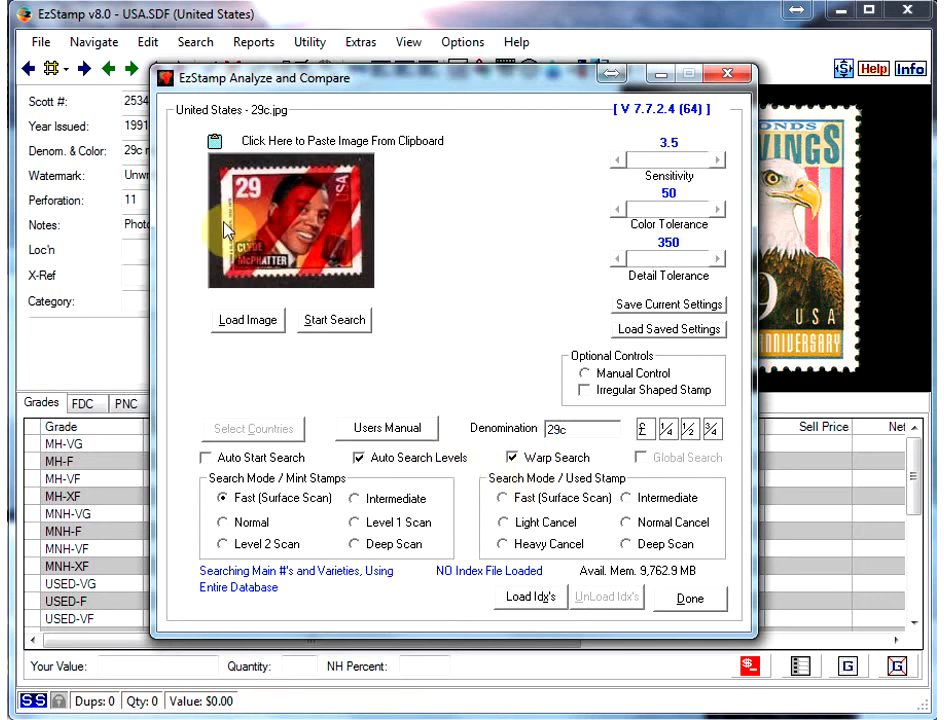
pyautogui.moveTo(276, 236)
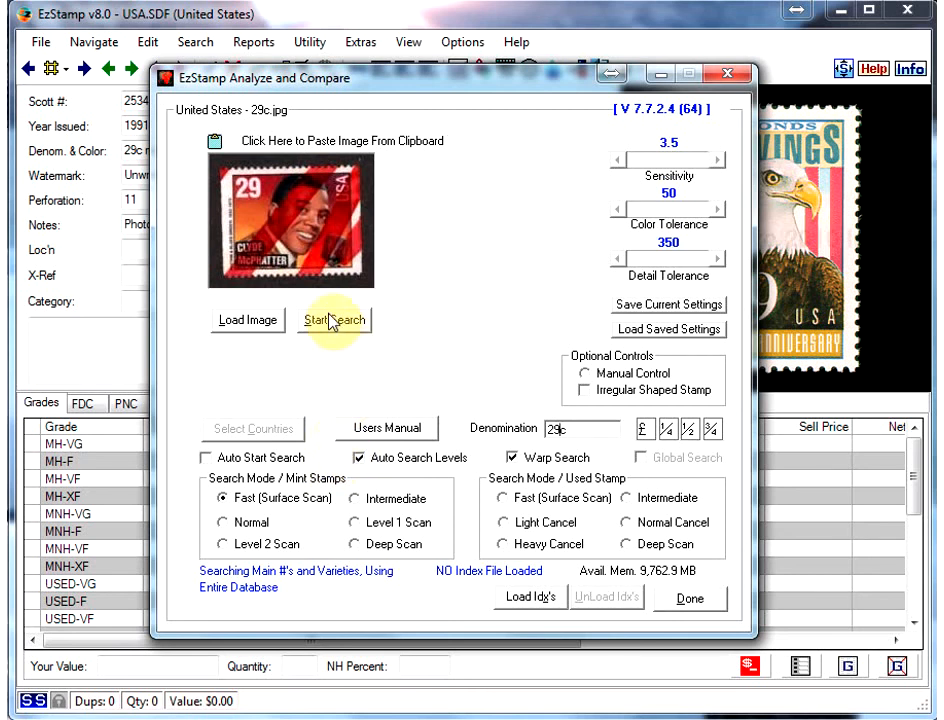
# Search 29c.jpg for five possible matches, close the results and load the next scan.
pyautogui.click(334, 320)
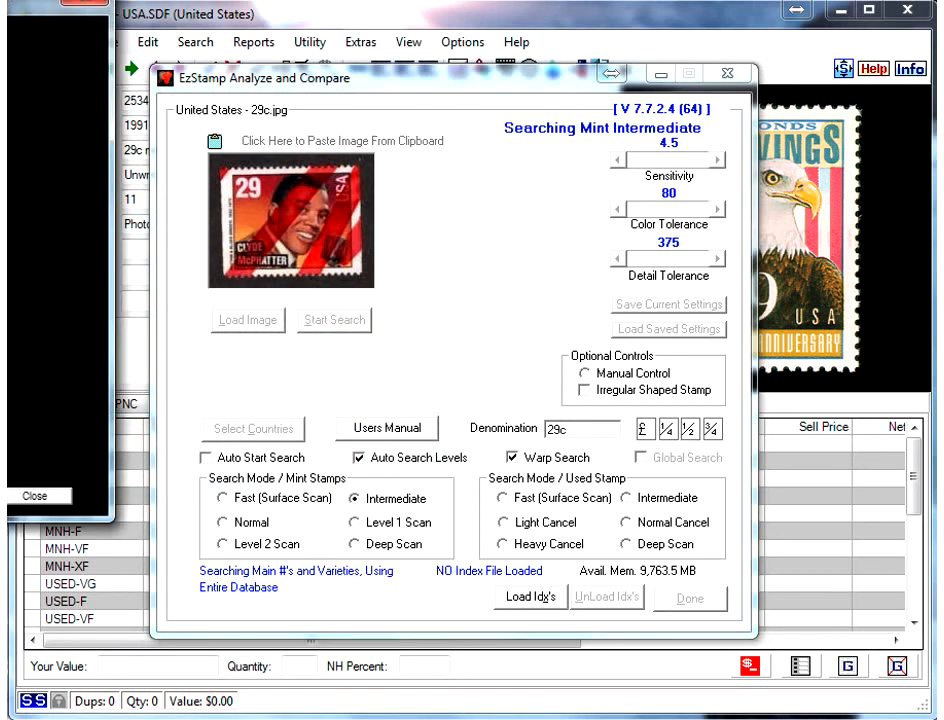
pyautogui.click(334, 320)
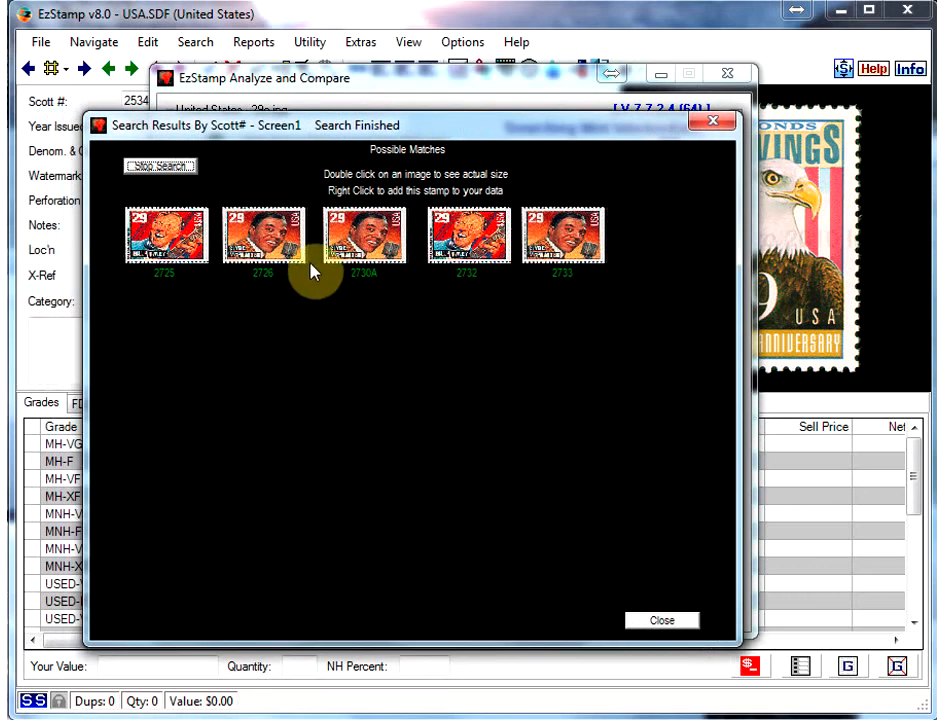
pyautogui.moveTo(576, 616)
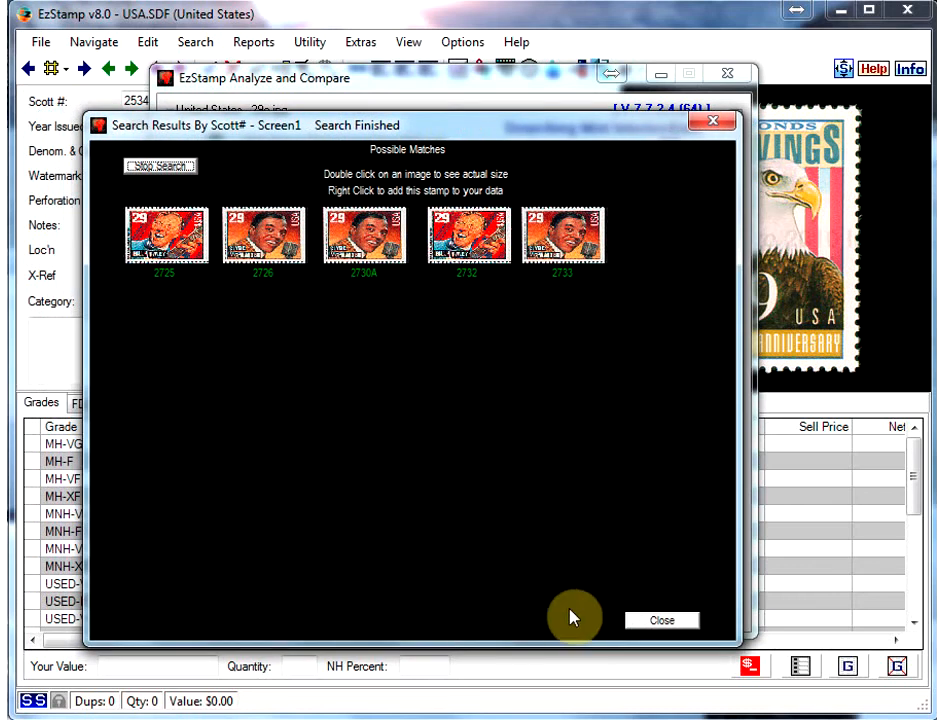
pyautogui.click(660, 620)
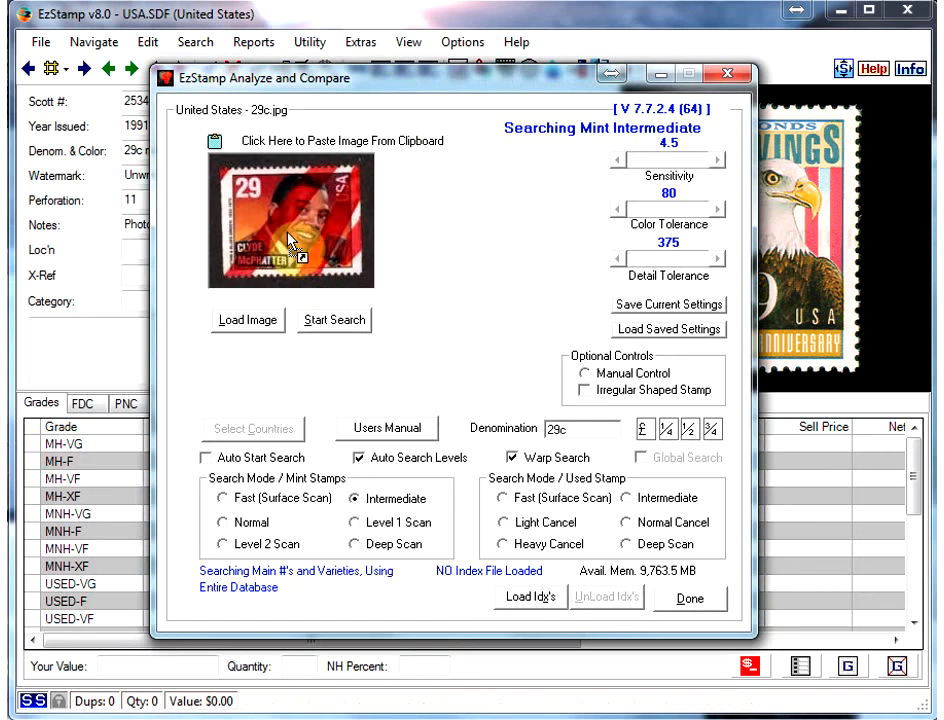
pyautogui.click(248, 394)
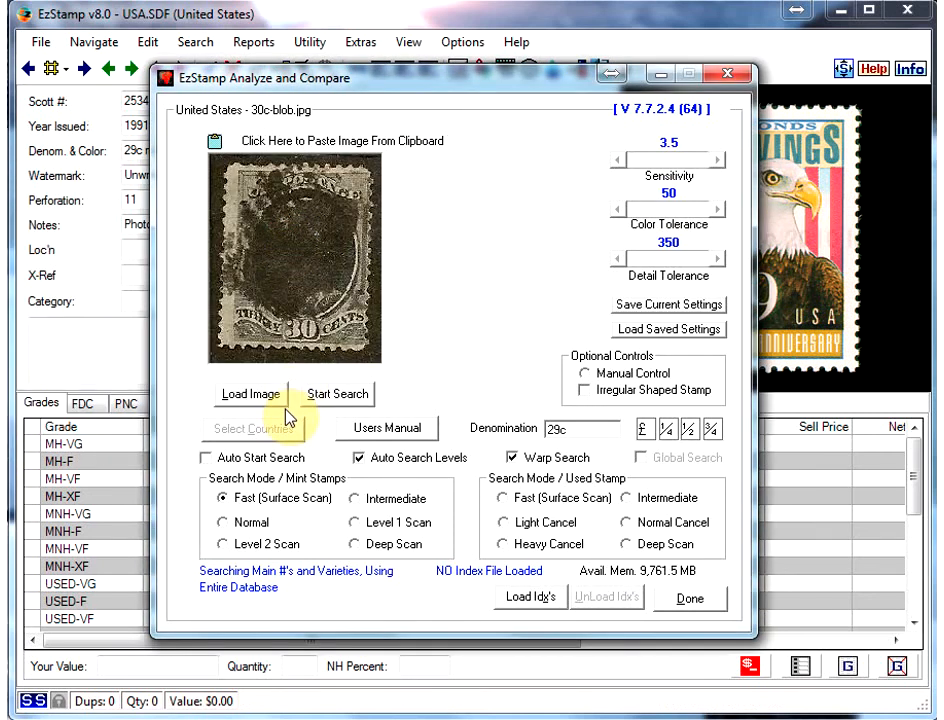
pyautogui.moveTo(484, 464)
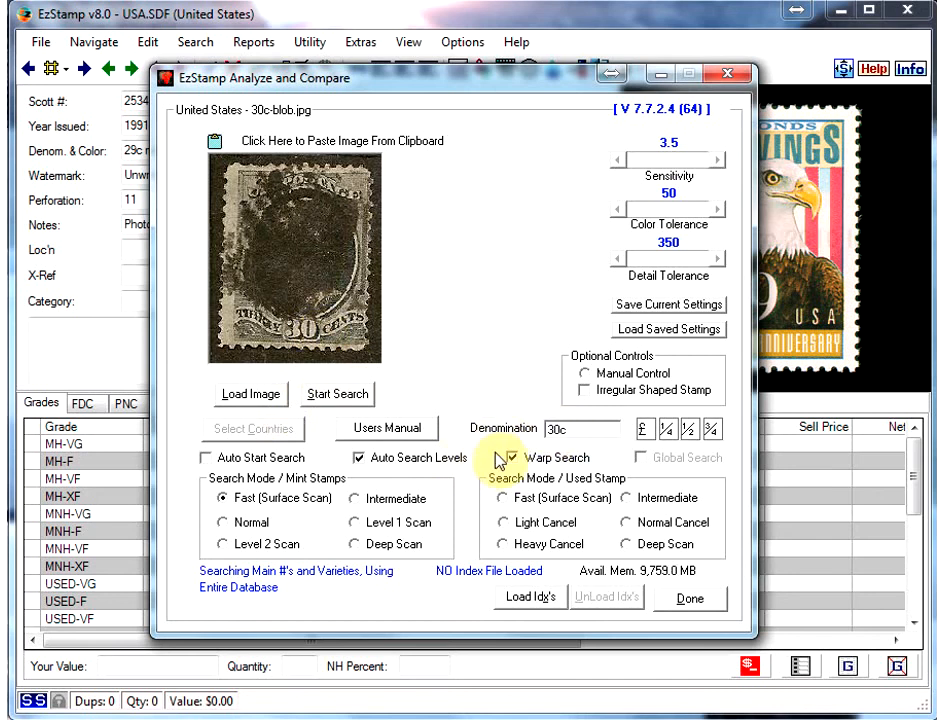
# Search the 30c scan, view its single Hamilton match at actual size, then close the results.
pyautogui.click(336, 392)
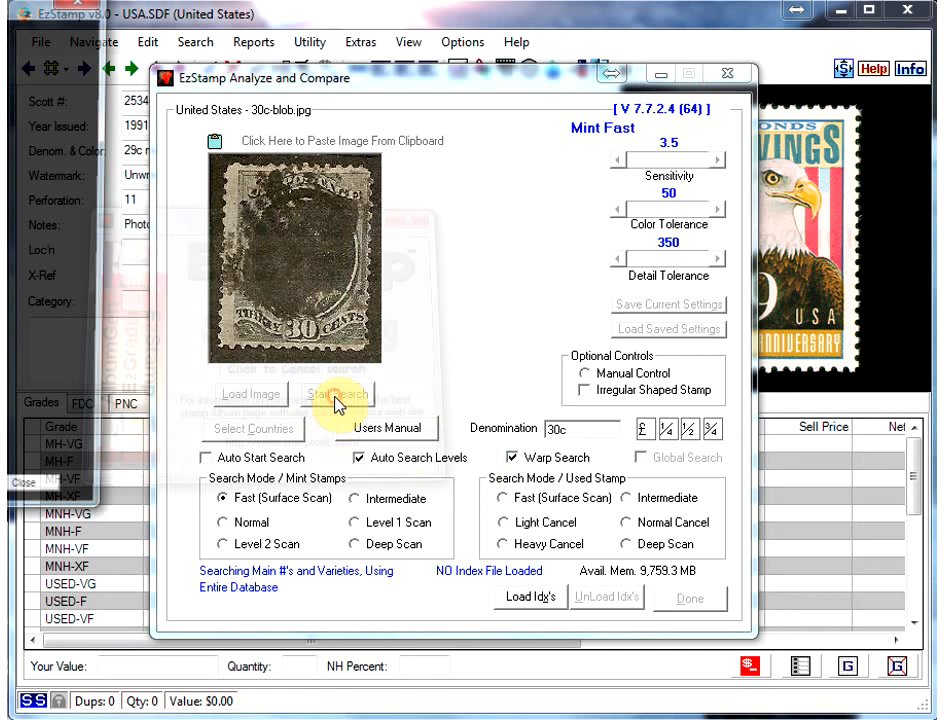
pyautogui.click(336, 392)
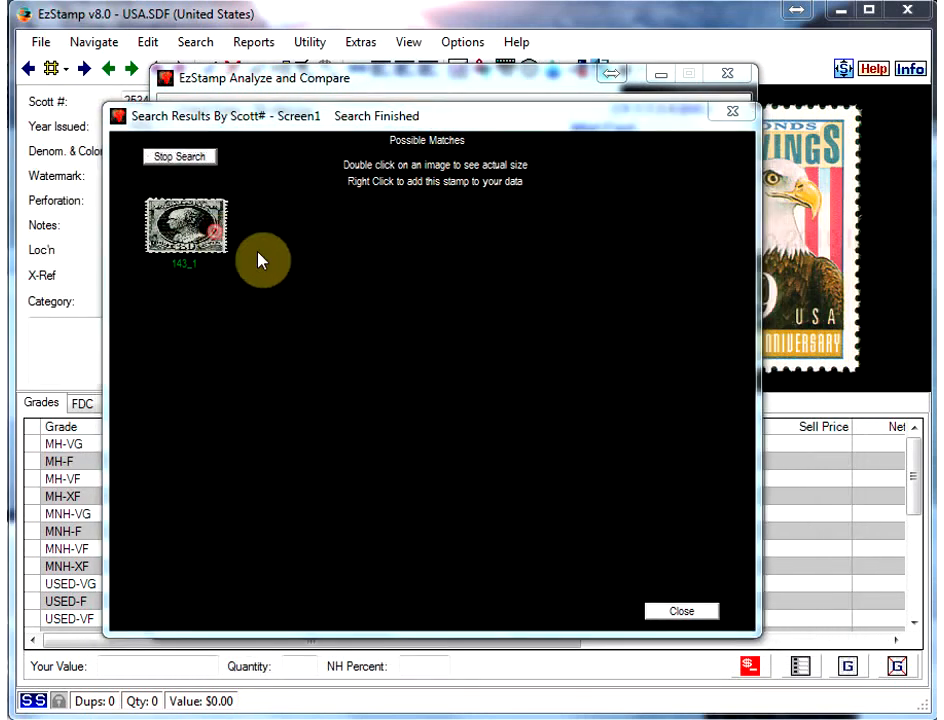
pyautogui.doubleClick(186, 224)
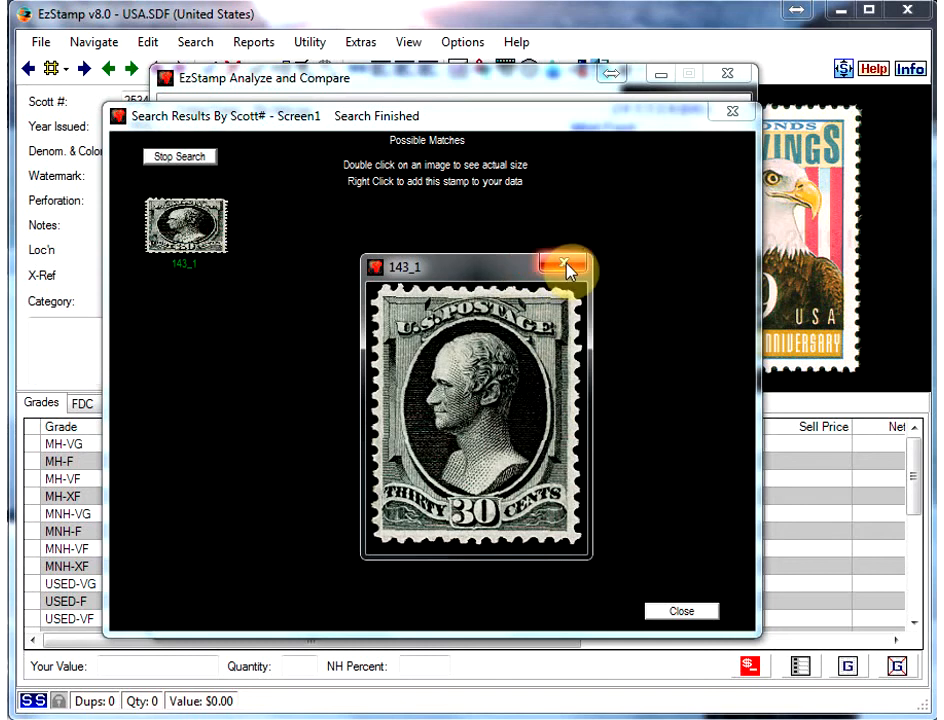
pyautogui.click(560, 264)
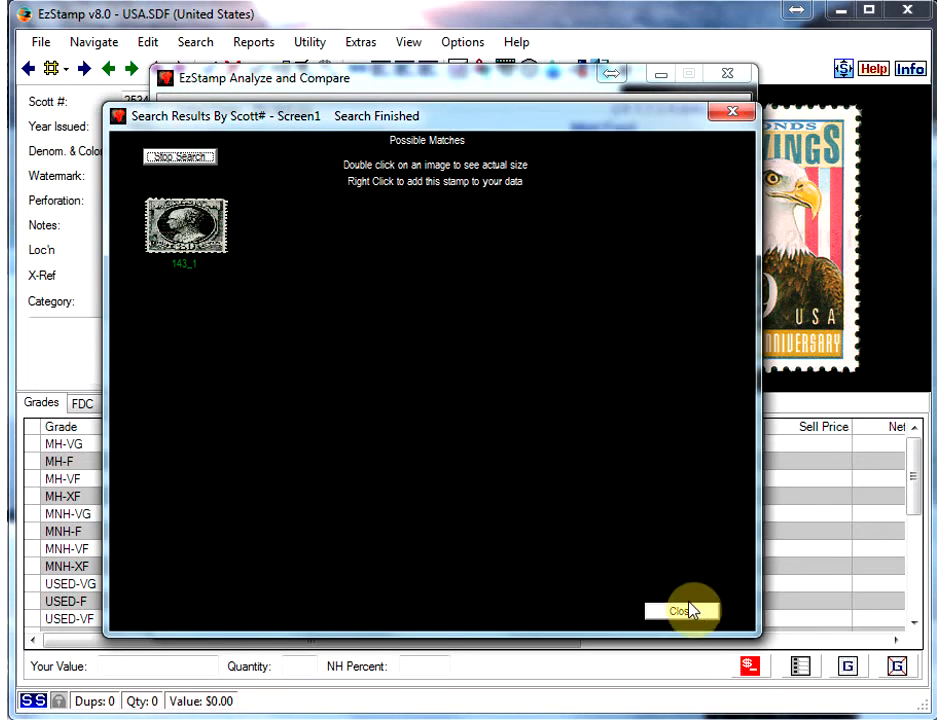
pyautogui.click(680, 612)
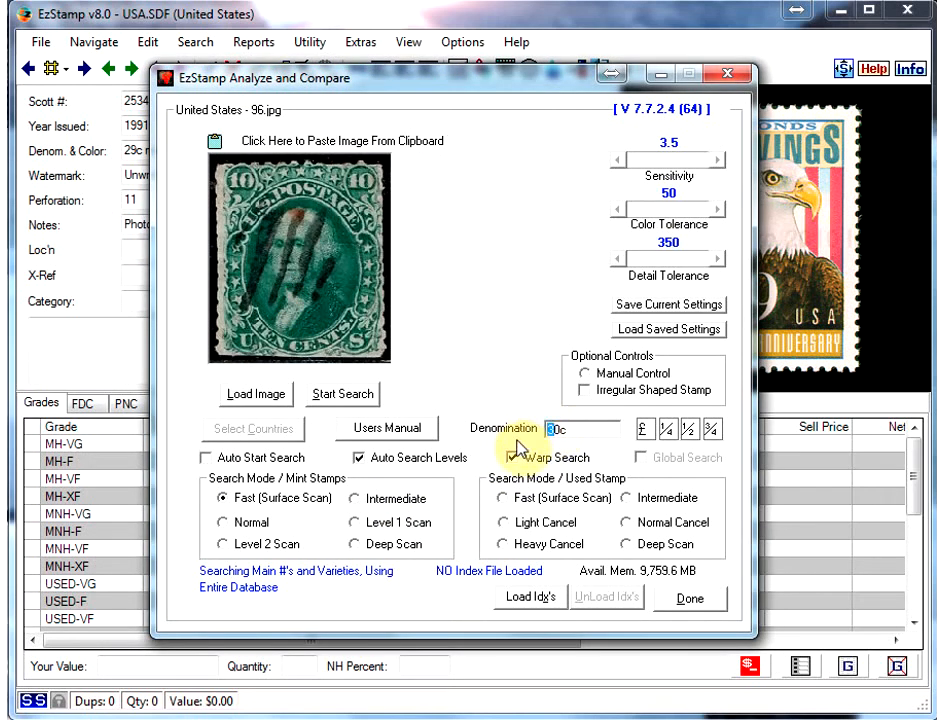
# Search the green 10c scan, review its two matches, close the results and edit the denomination.
pyautogui.click(342, 392)
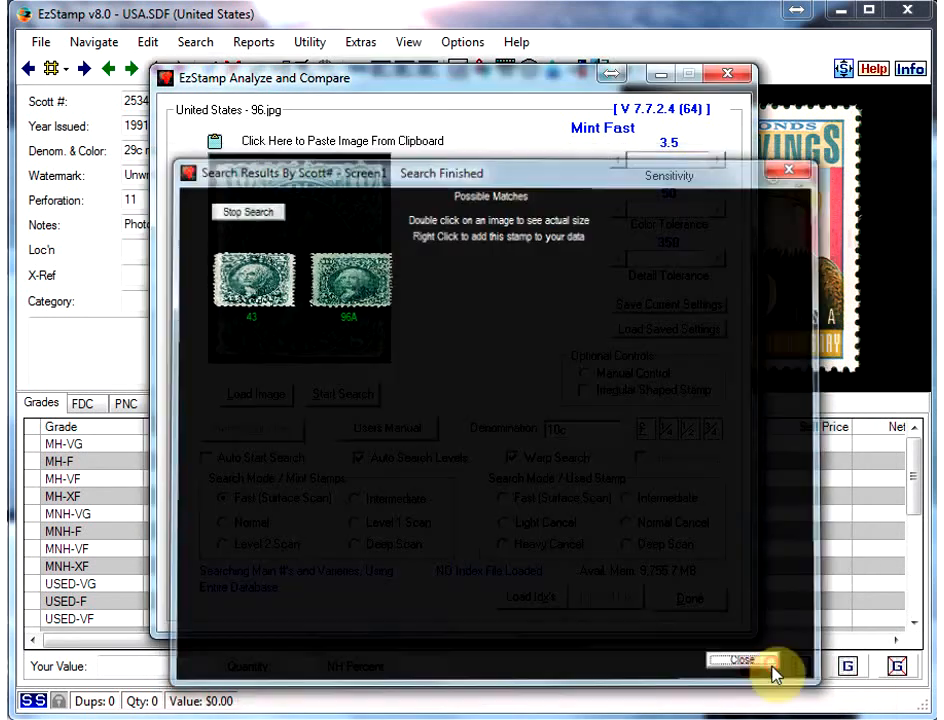
pyautogui.click(744, 660)
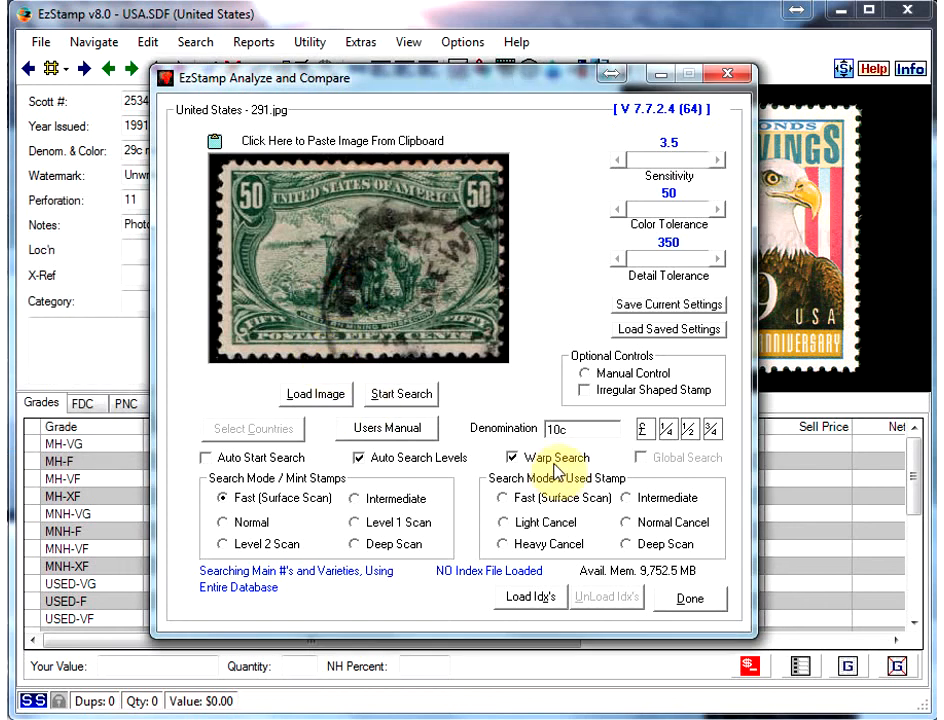
pyautogui.click(560, 428)
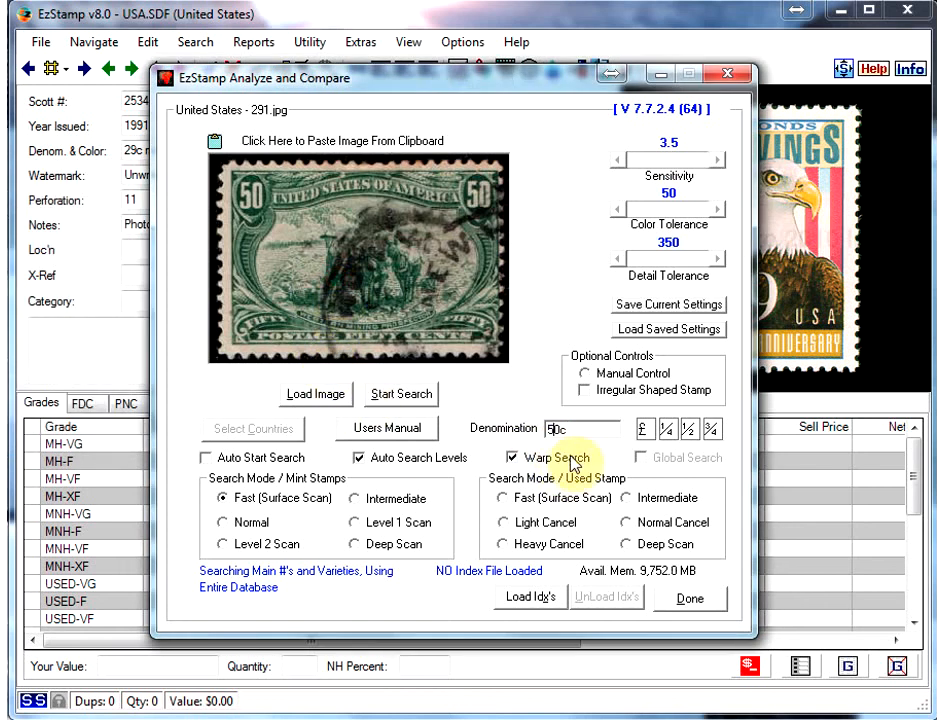
# Search the airmail scan, find C5 as its match and inspect it at actual size.
pyautogui.click(400, 392)
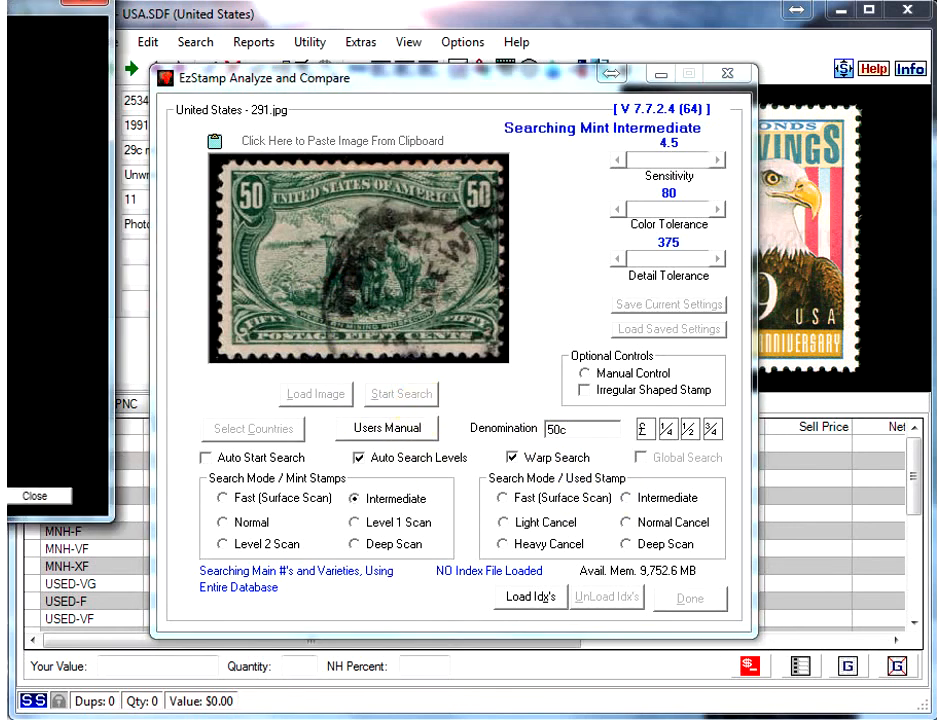
pyautogui.click(398, 392)
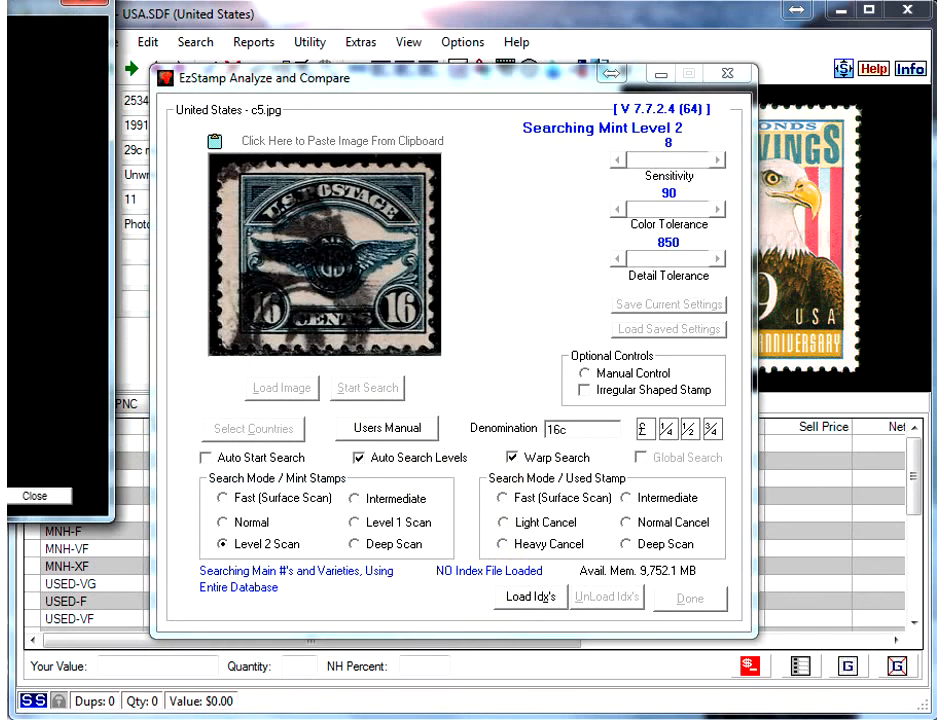
pyautogui.click(368, 388)
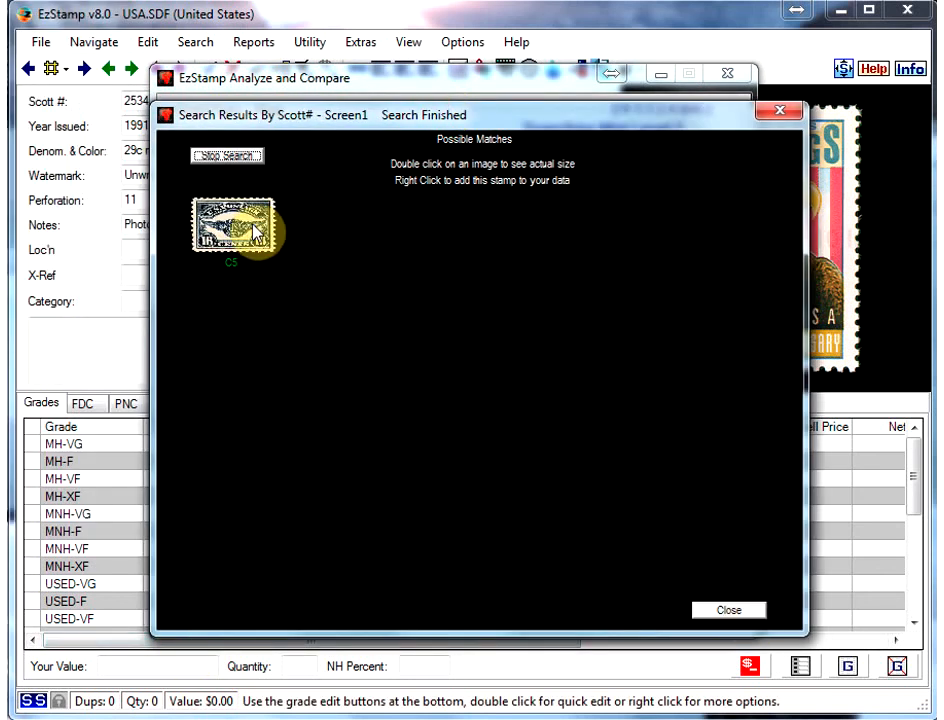
pyautogui.doubleClick(232, 224)
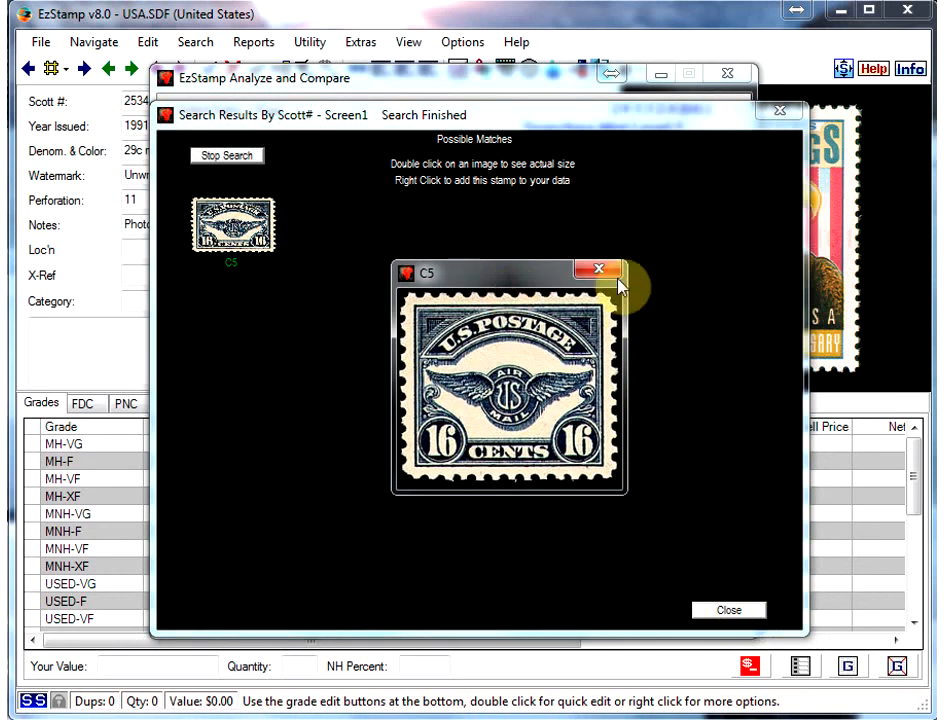
pyautogui.click(598, 270)
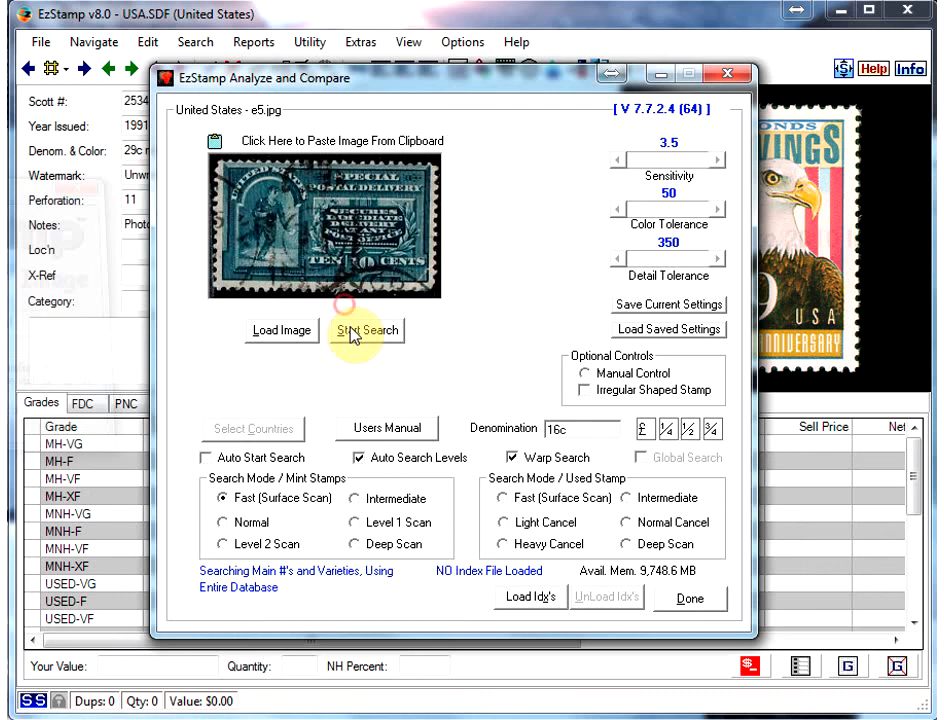
pyautogui.moveTo(378, 292)
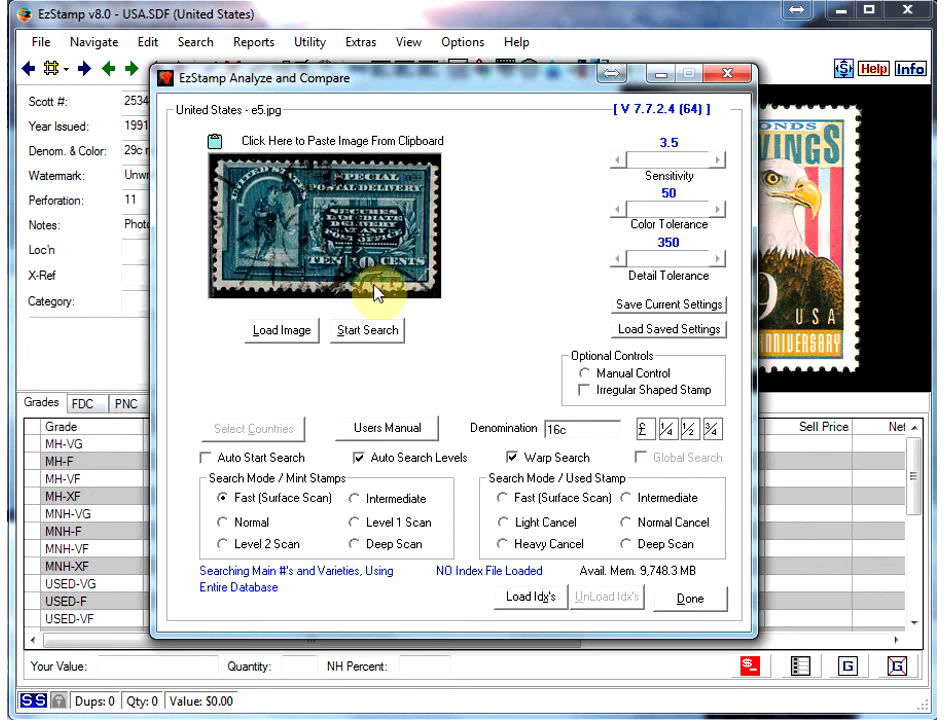
pyautogui.moveTo(362, 224)
pyautogui.write('0')
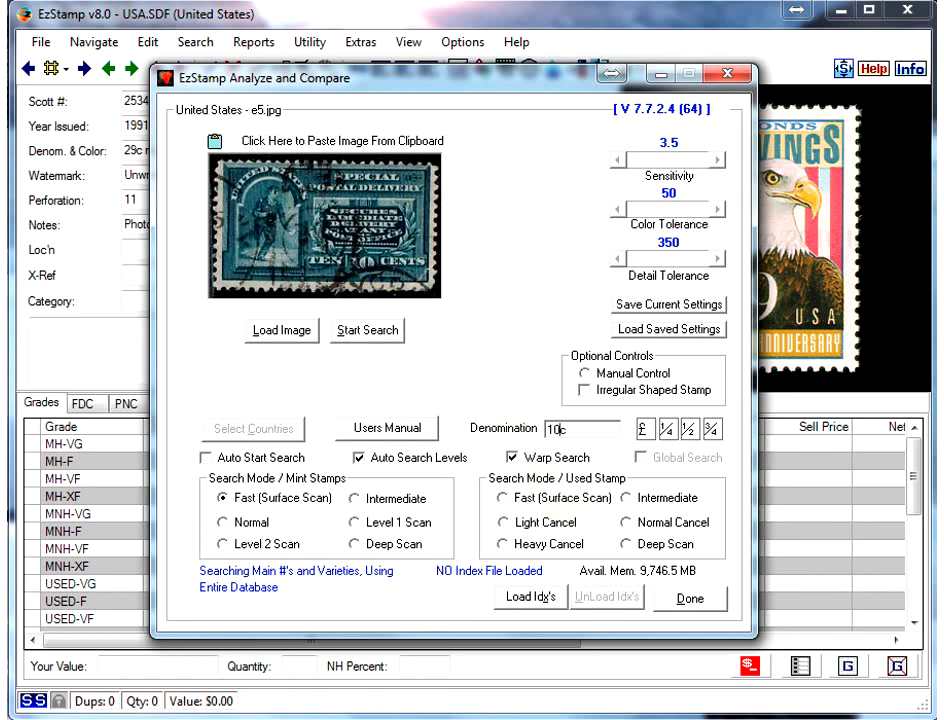
# Search for matches to the e5.jpg special delivery scan at denomination 10c.
pyautogui.click(368, 330)
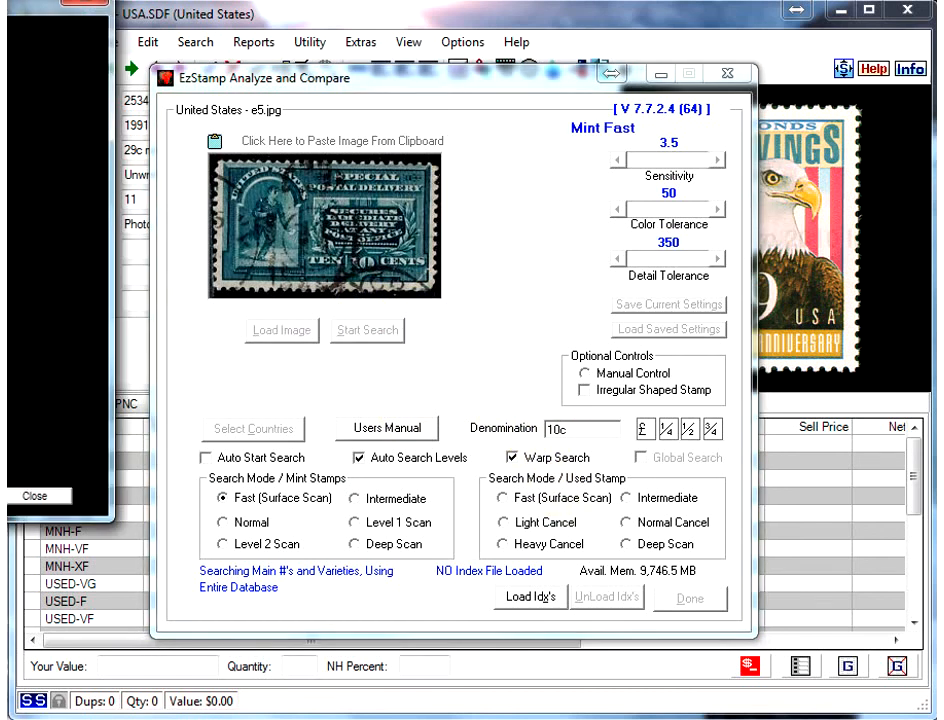
pyautogui.click(368, 330)
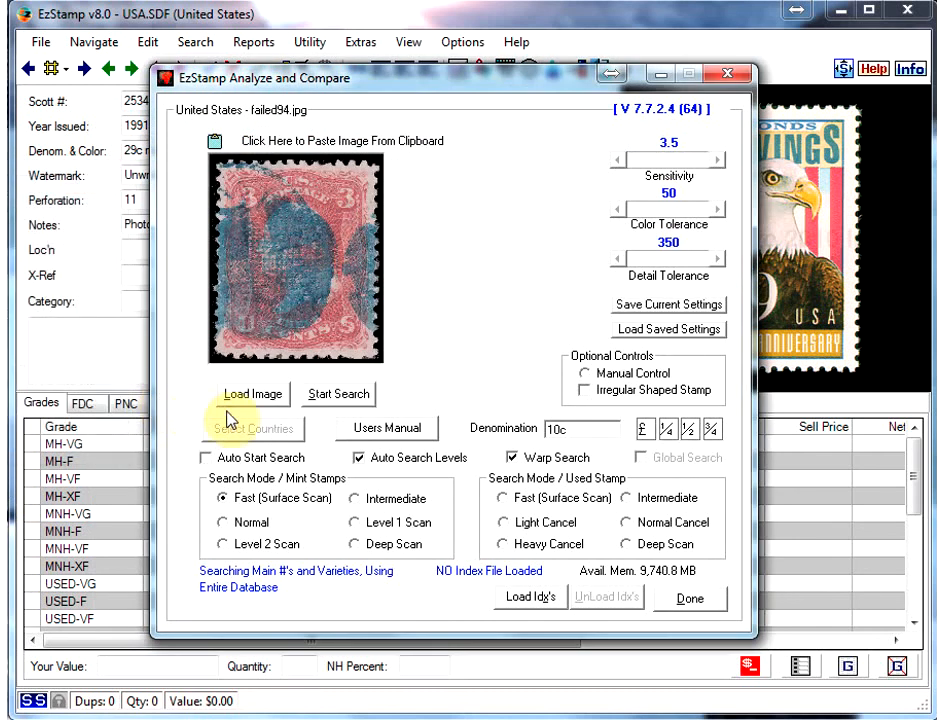
pyautogui.moveTo(564, 450)
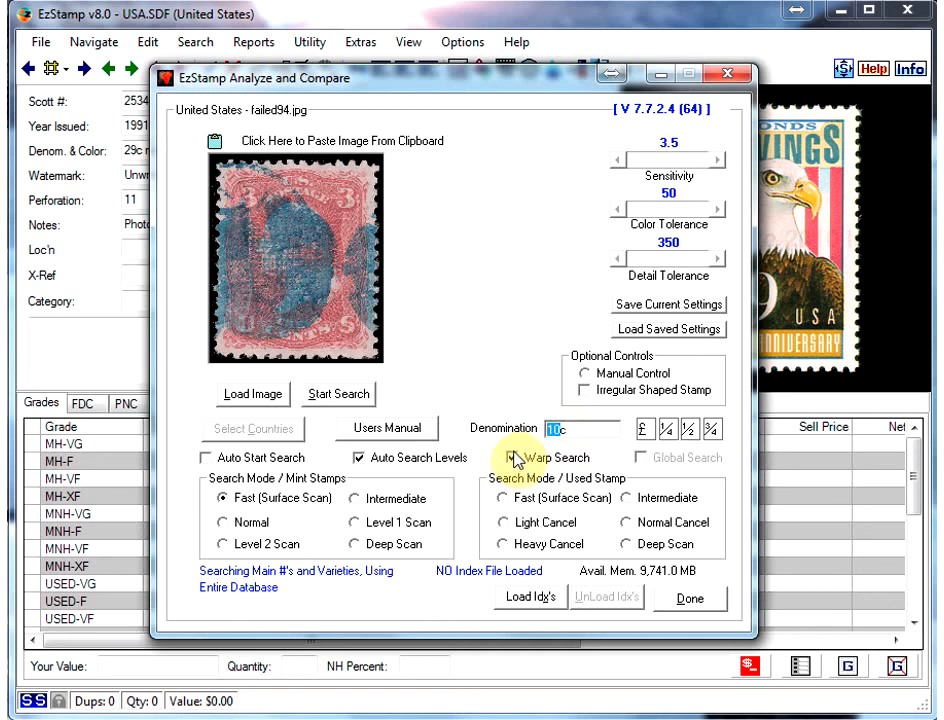
# Set denomination 3c for the red scan, search for nine possible matches and close the results.
pyautogui.click(530, 456)
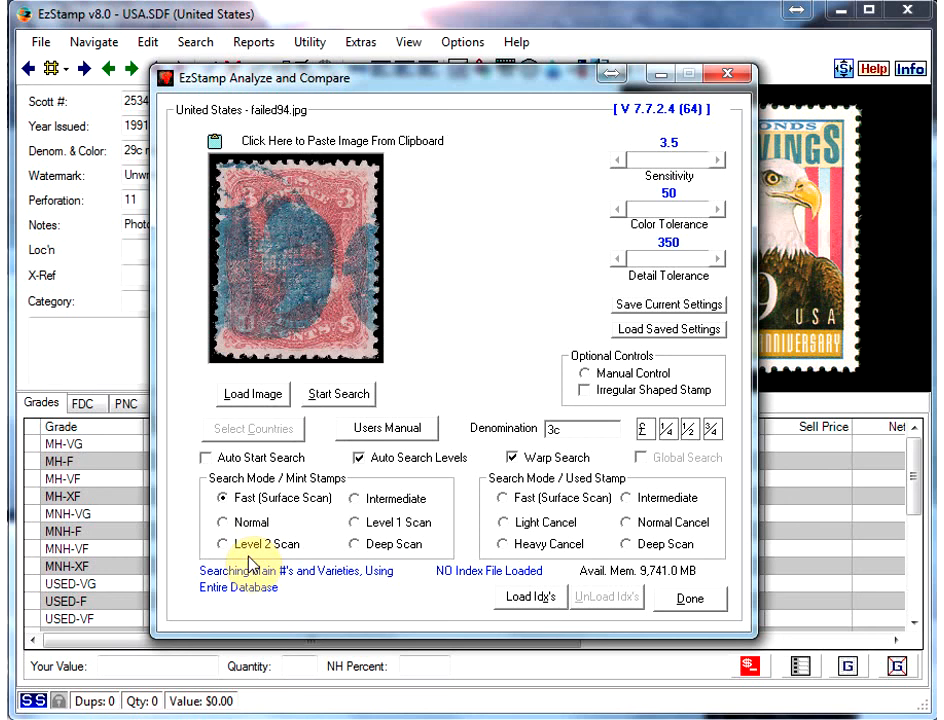
pyautogui.moveTo(338, 392)
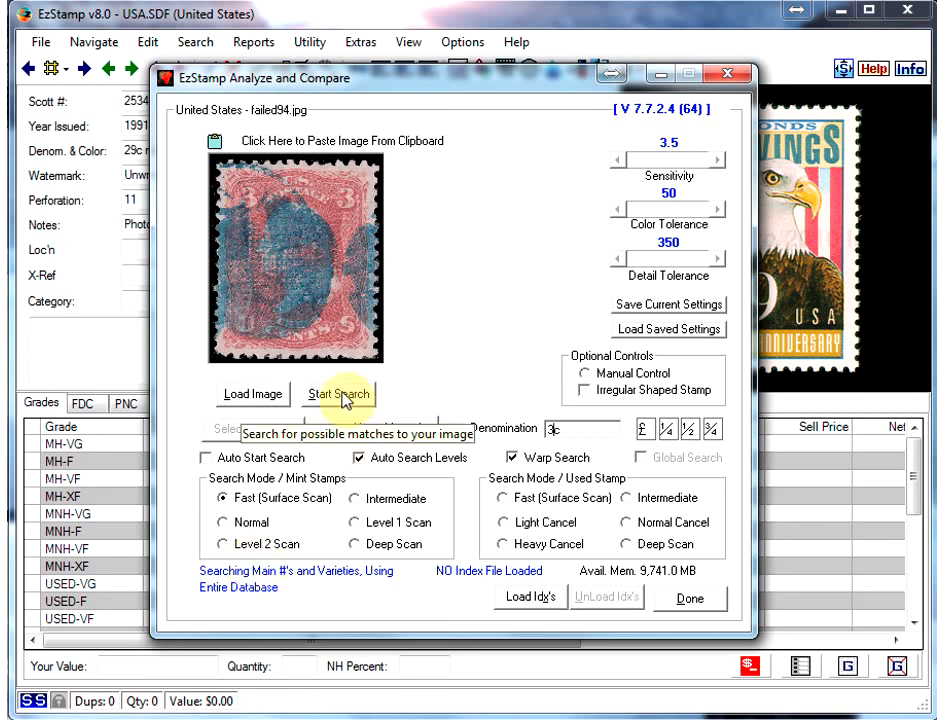
pyautogui.click(336, 392)
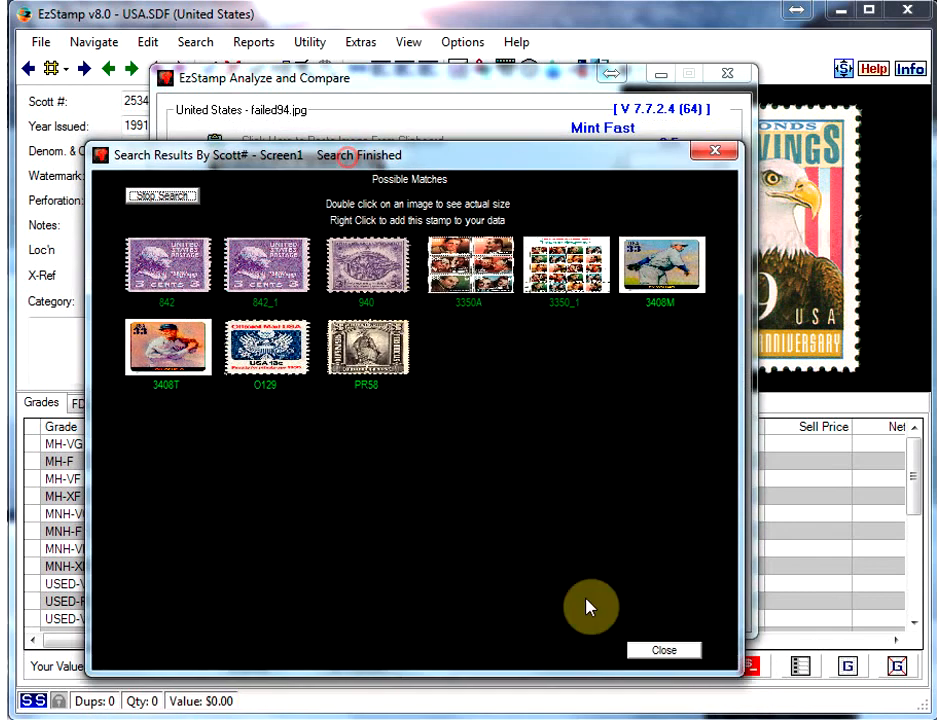
pyautogui.click(664, 650)
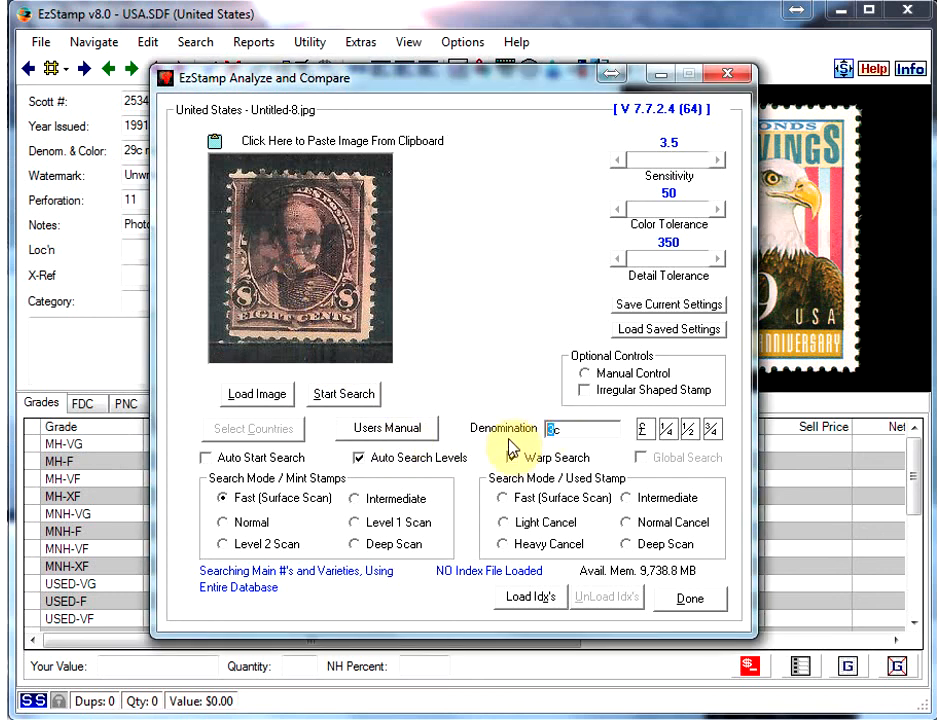
# Set the brown stamp's denomination to 8c and run the image search for matches.
pyautogui.click(520, 456)
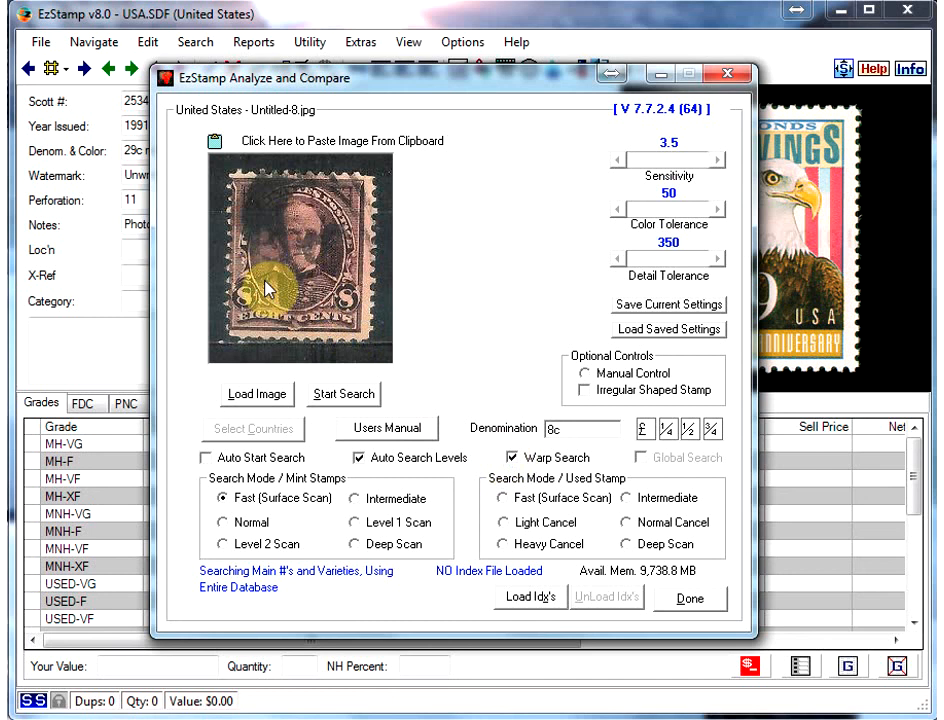
pyautogui.moveTo(296, 148)
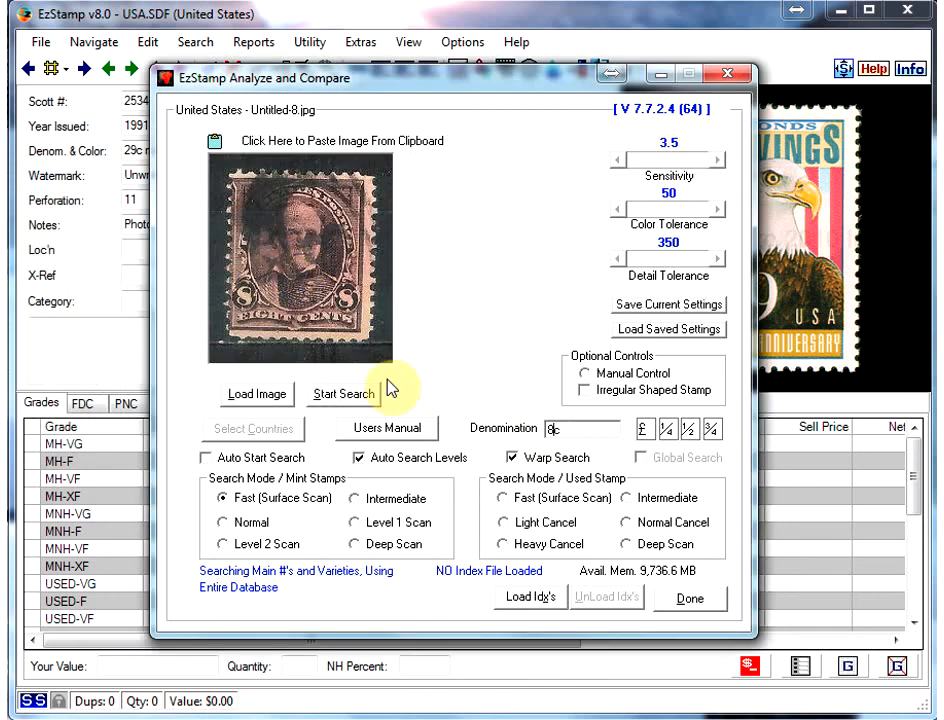
pyautogui.moveTo(352, 392)
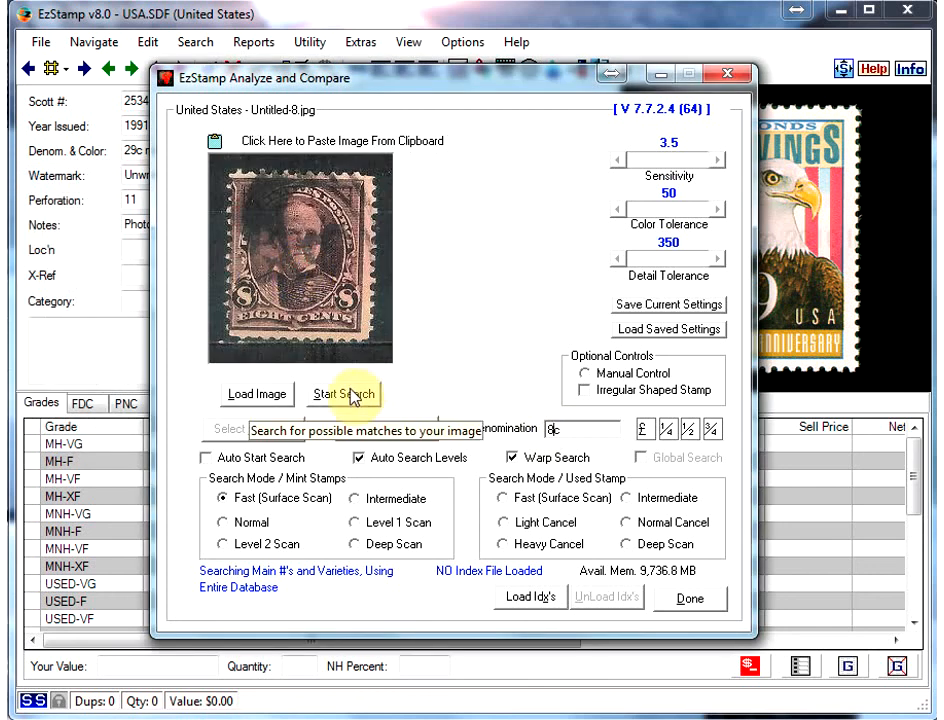
pyautogui.click(344, 392)
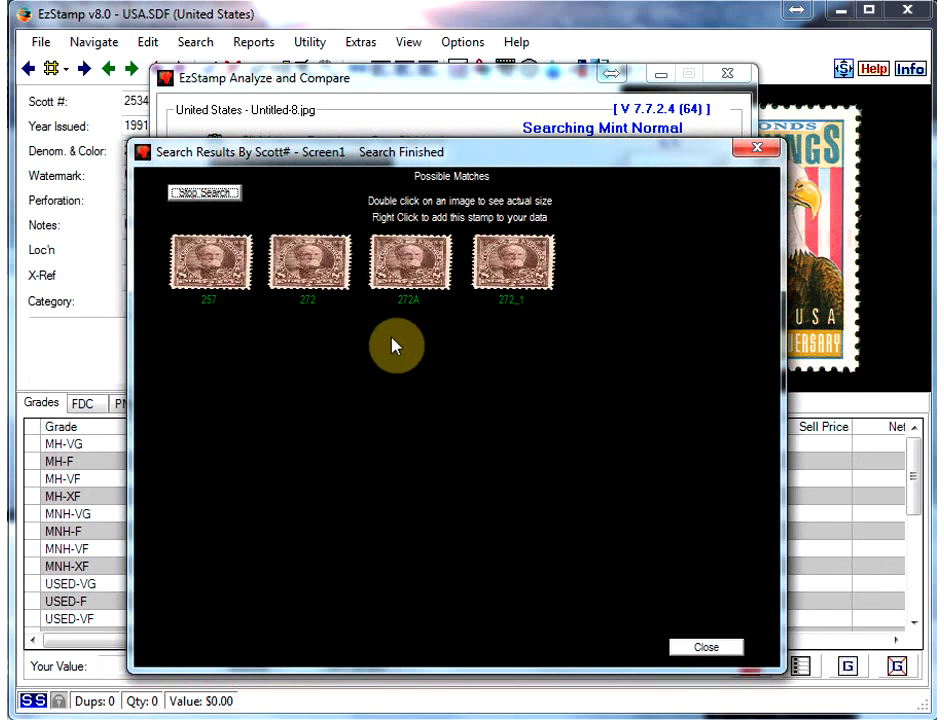
pyautogui.moveTo(540, 470)
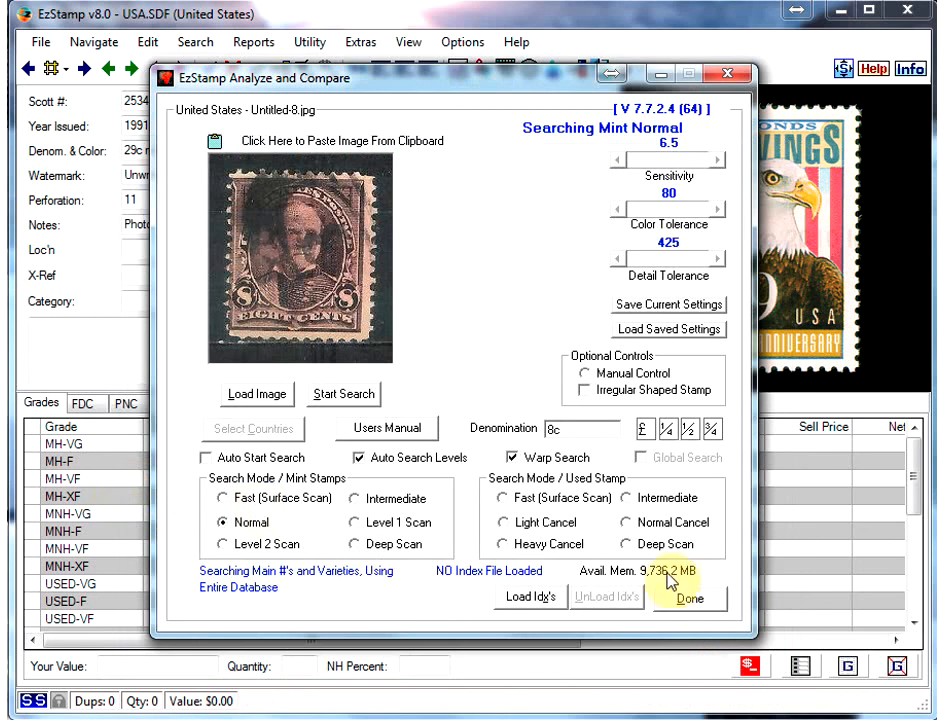
pyautogui.moveTo(712, 600)
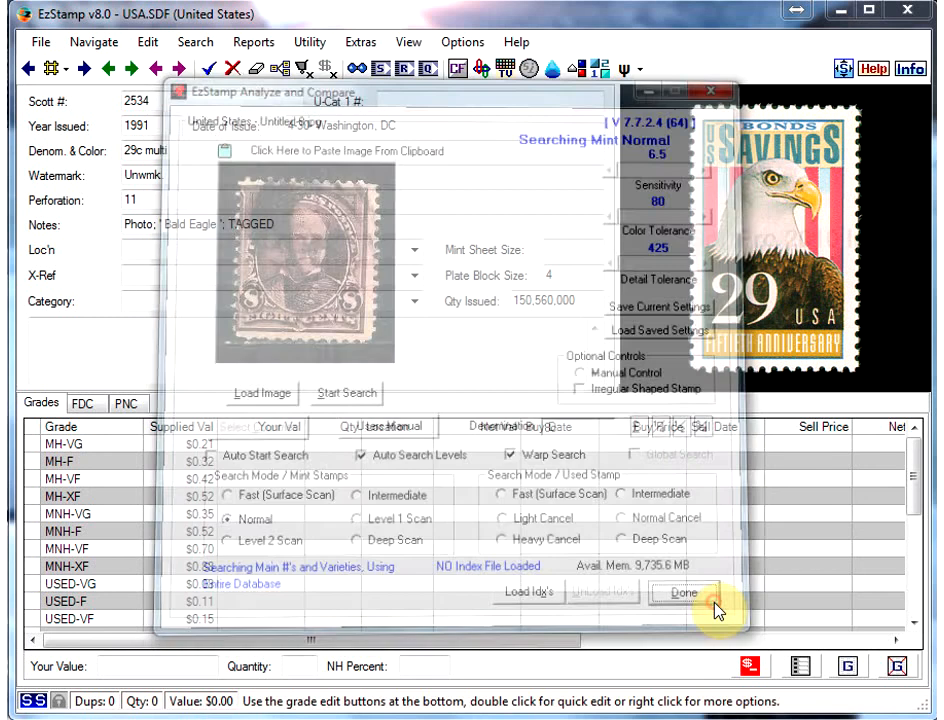
# Close Analyze and Compare, returning to the Scott #2534 Bald Eagle record.
pyautogui.click(684, 592)
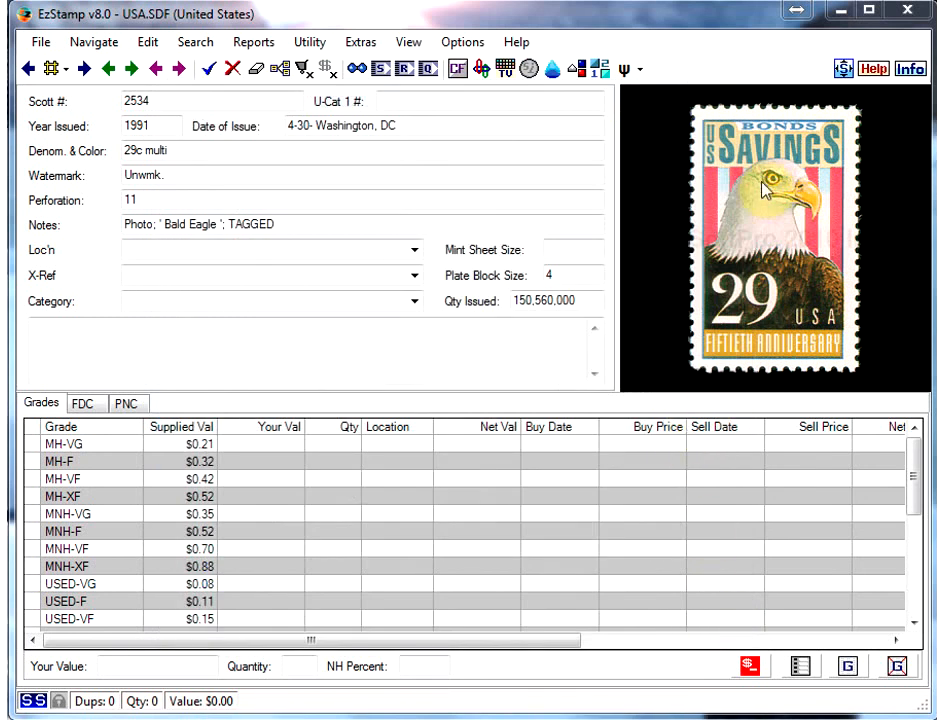
pyautogui.moveTo(876, 388)
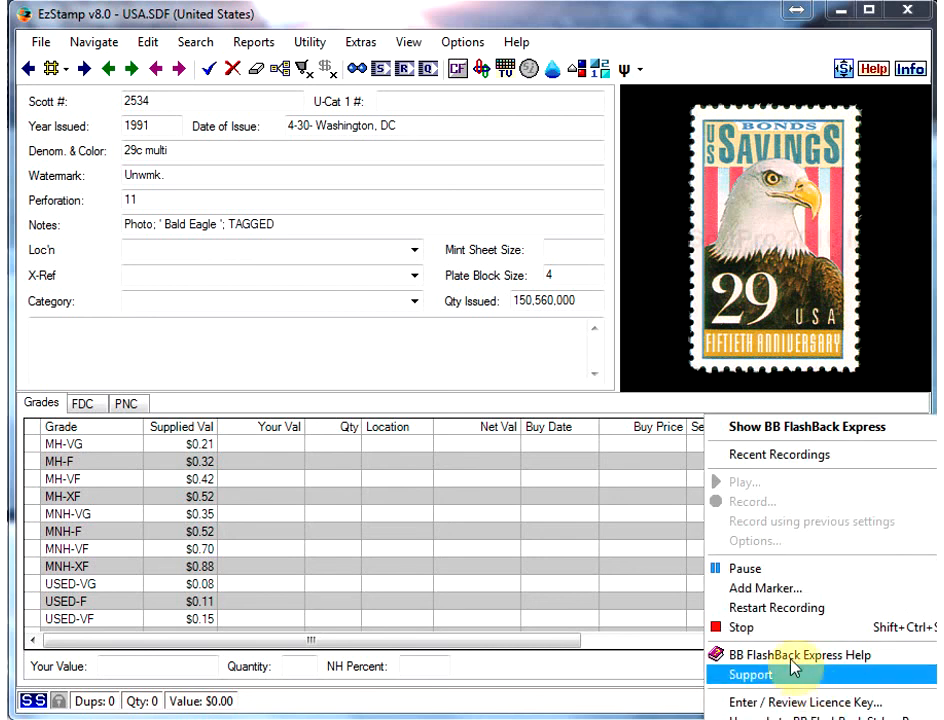
pyautogui.moveTo(750, 632)
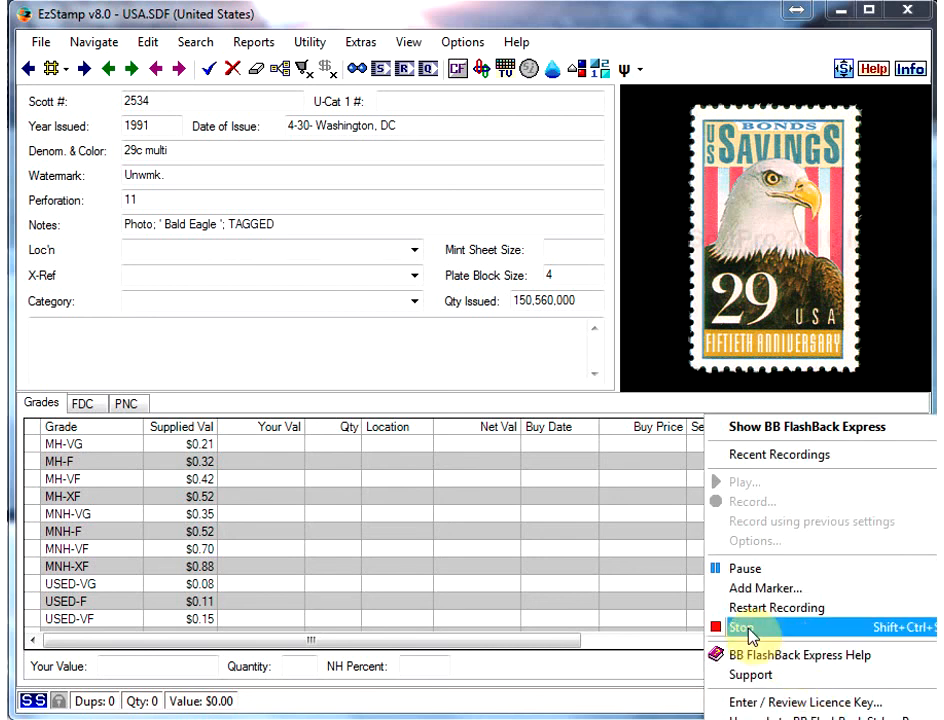